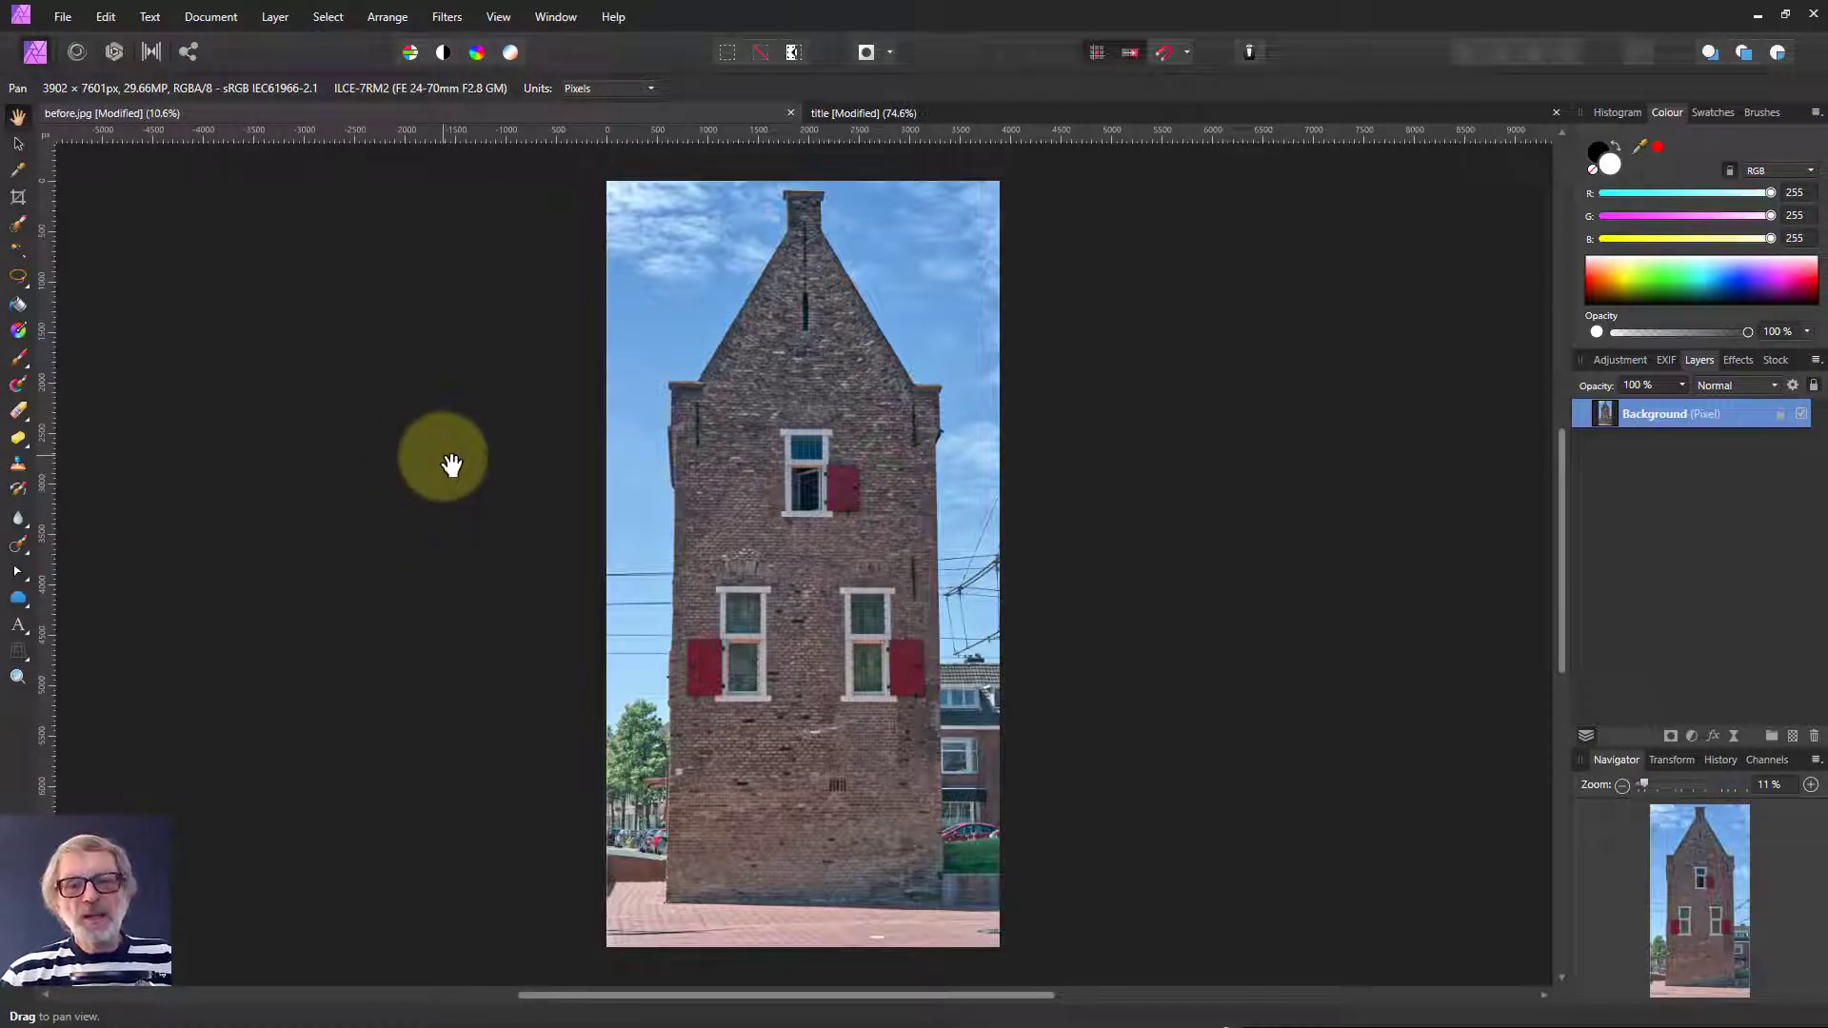
Add a Curves adjustment to the tower photo and test extreme curve shapes before resetting.
drag(452, 463, 841, 638)
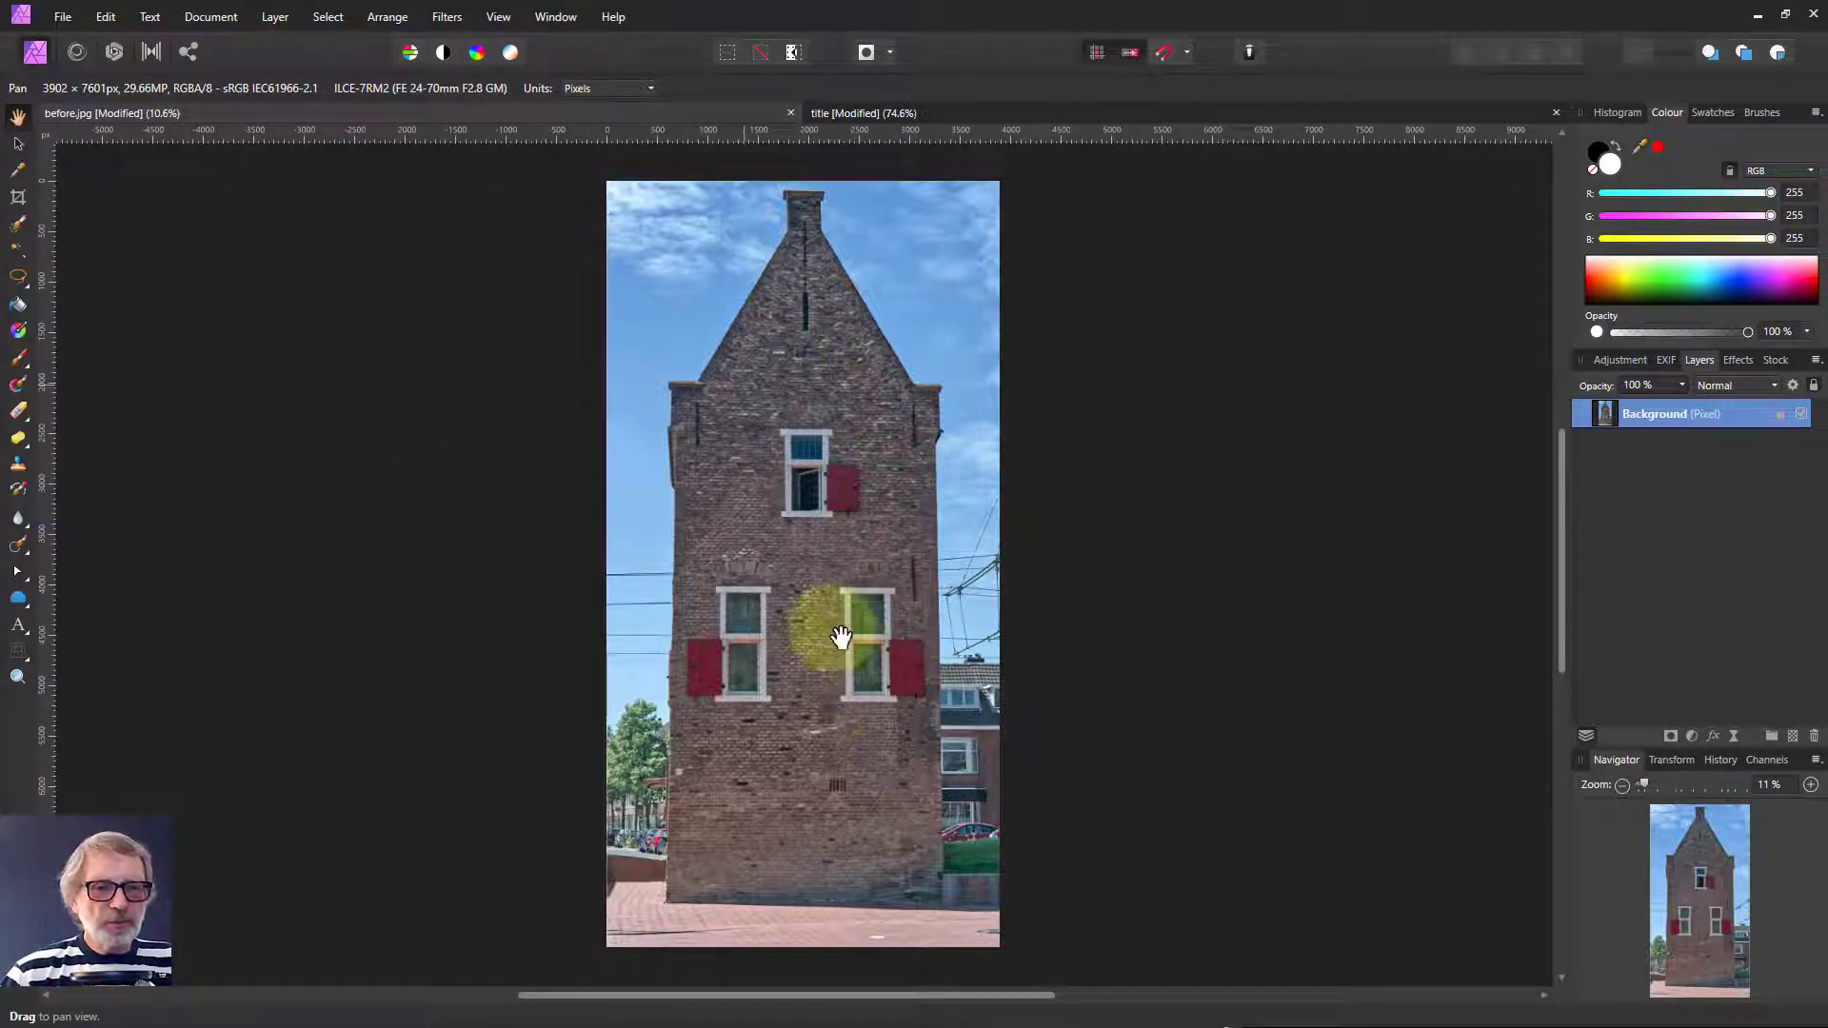
drag(839, 635, 907, 715)
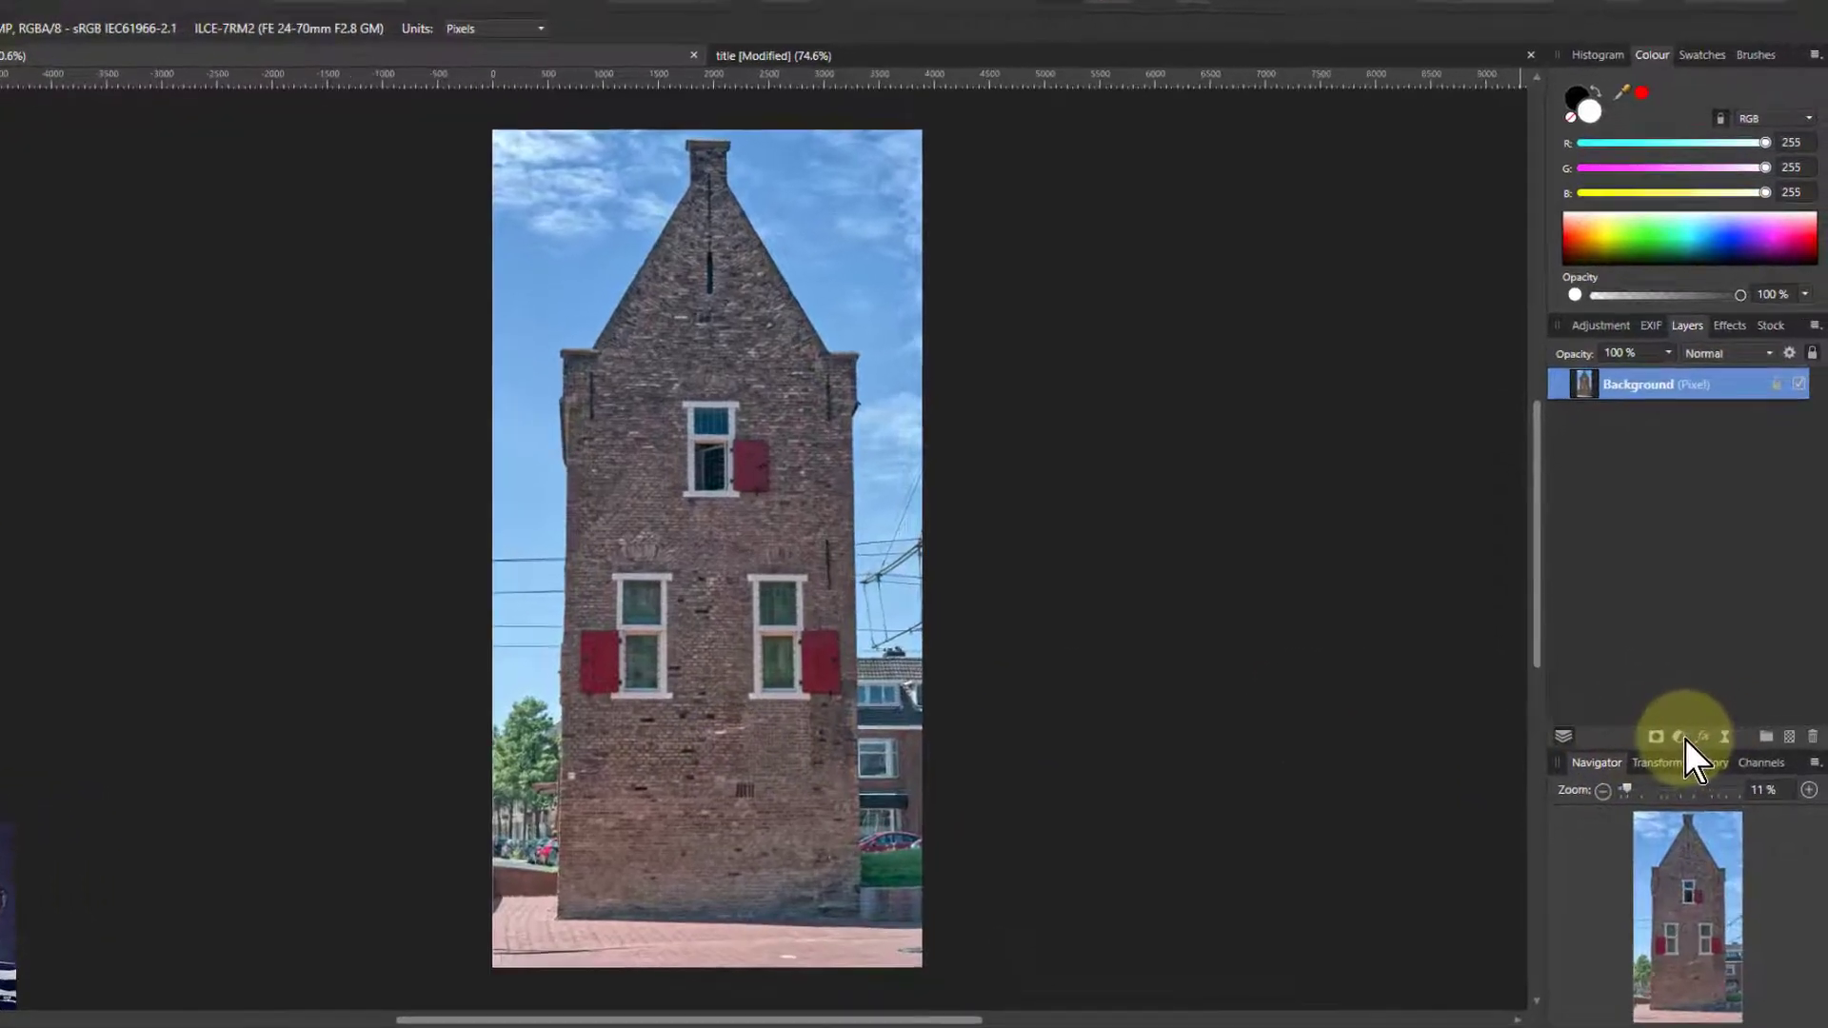
click(1680, 737)
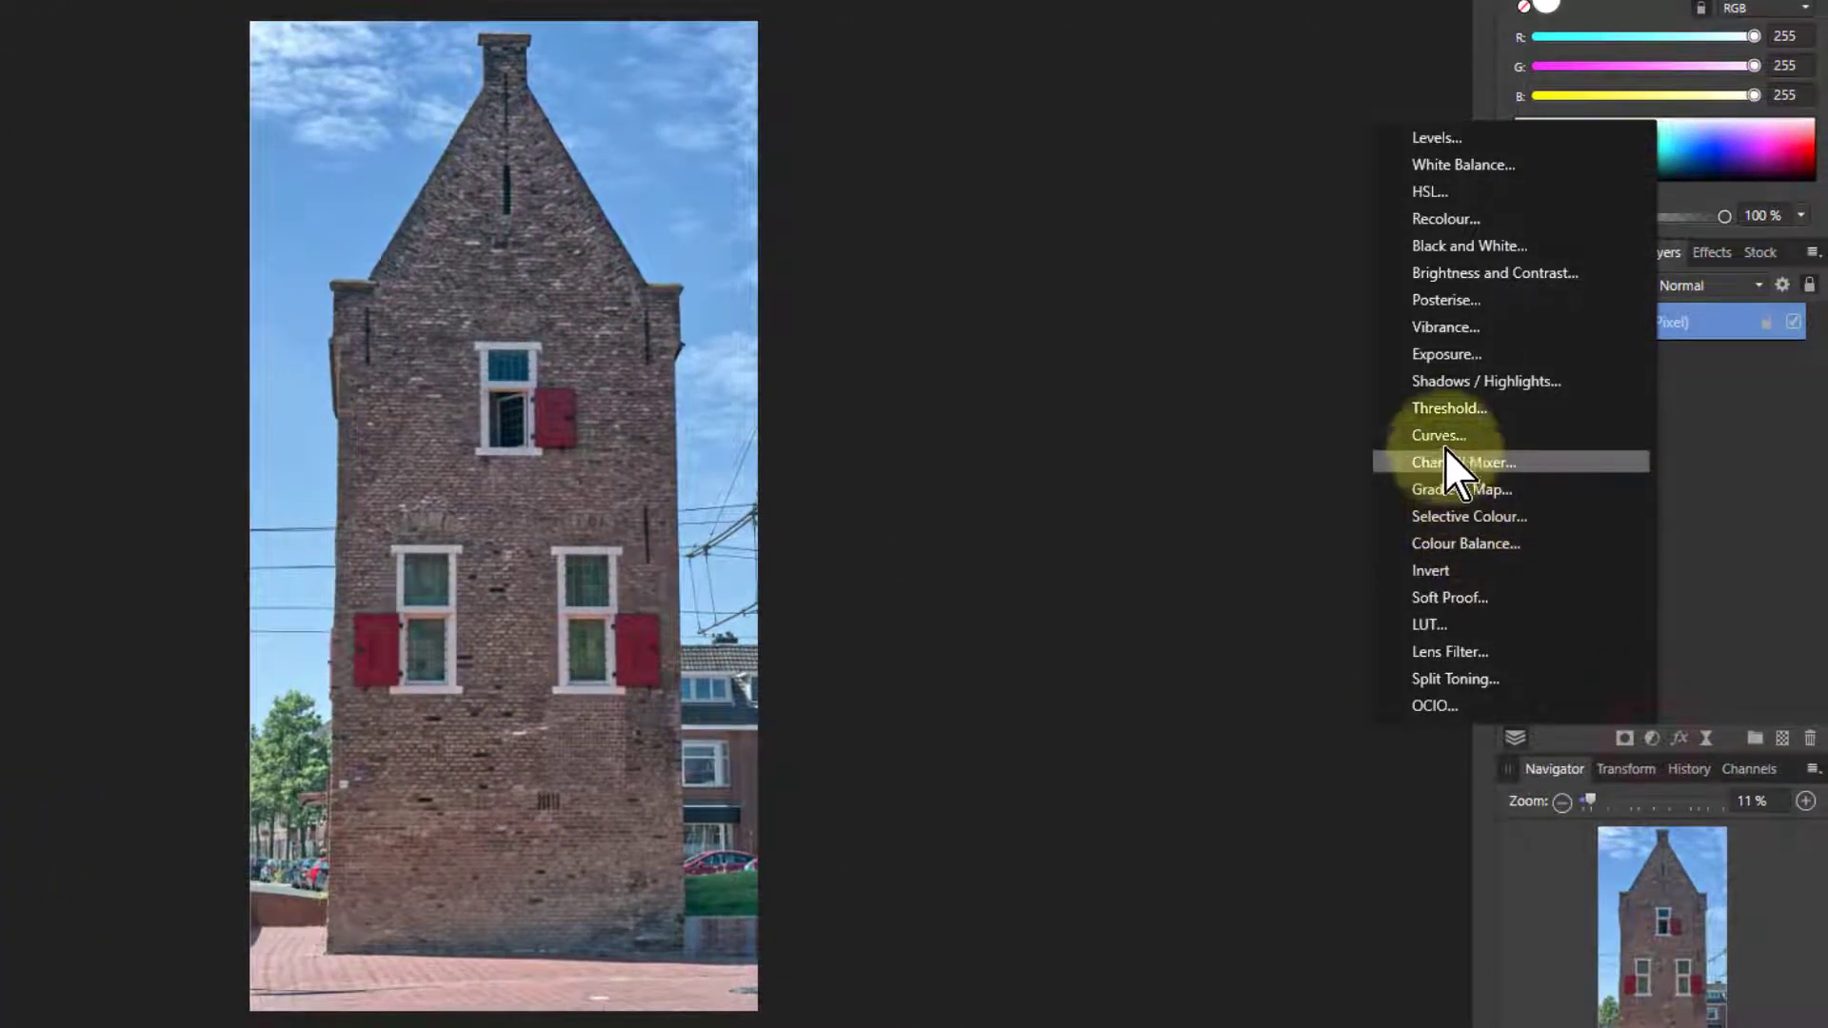
click(1438, 435)
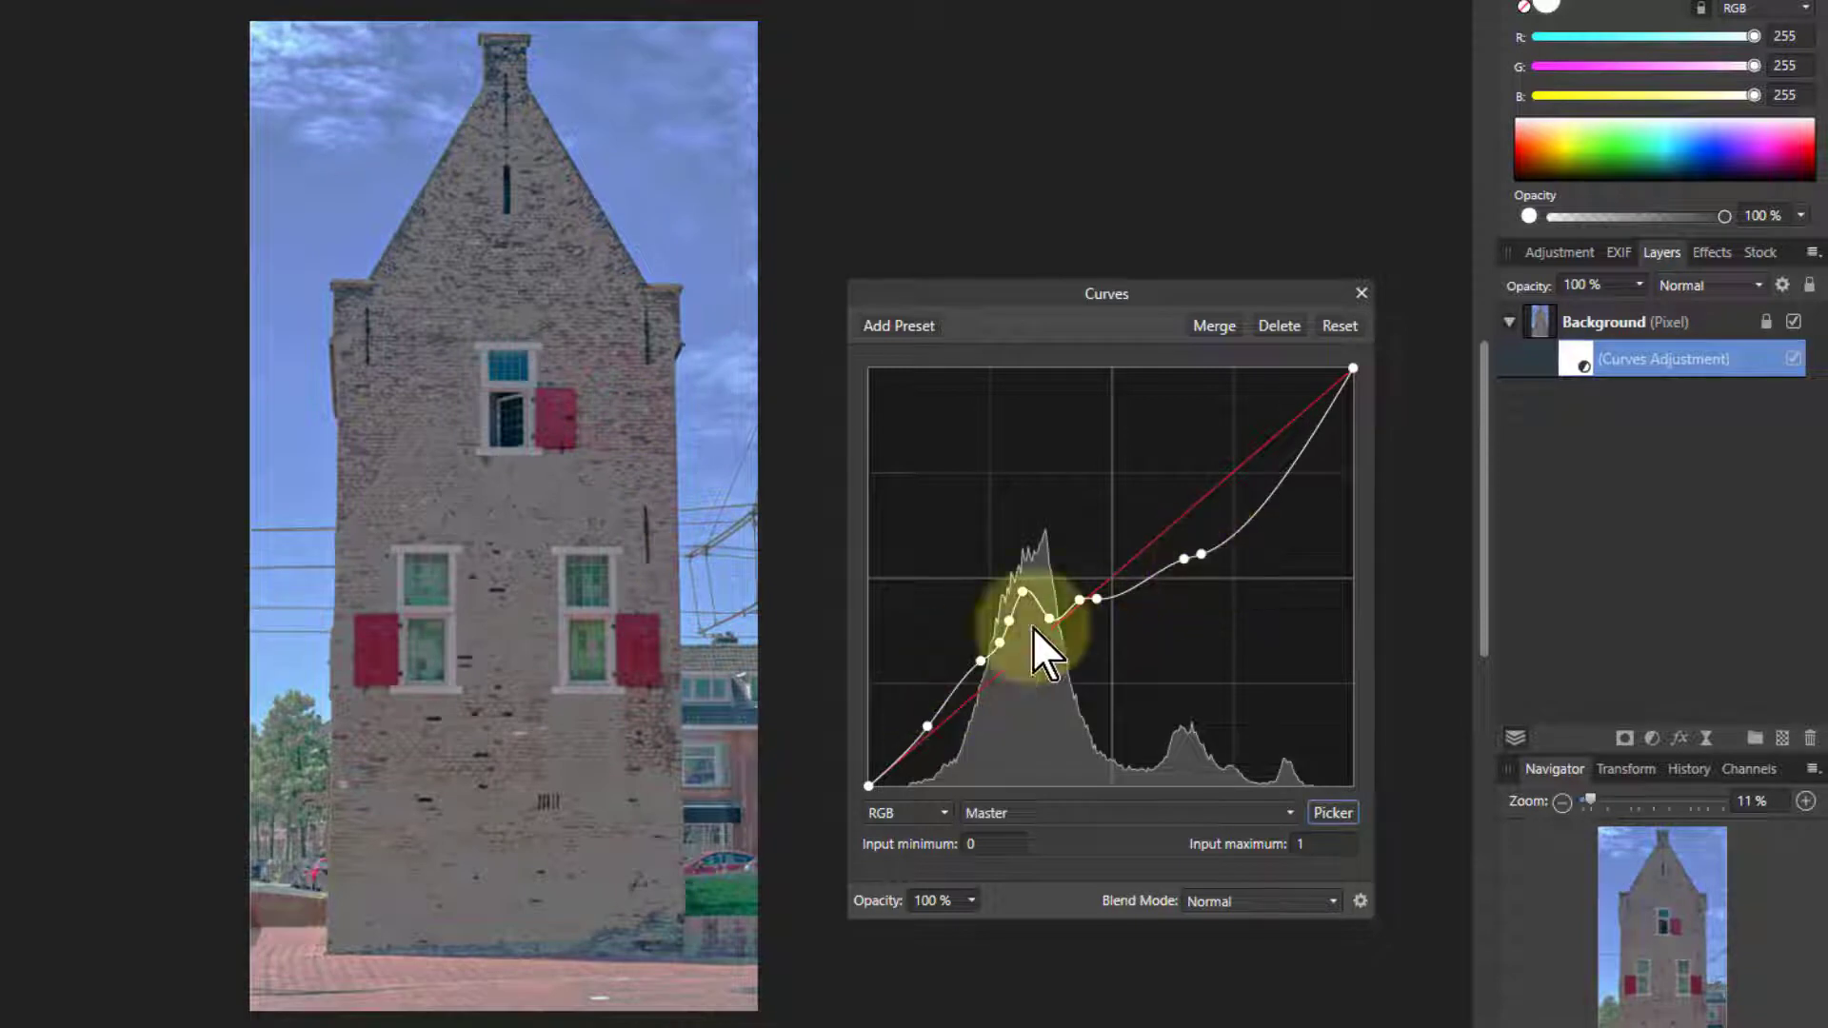
drag(1041, 653, 1009, 779)
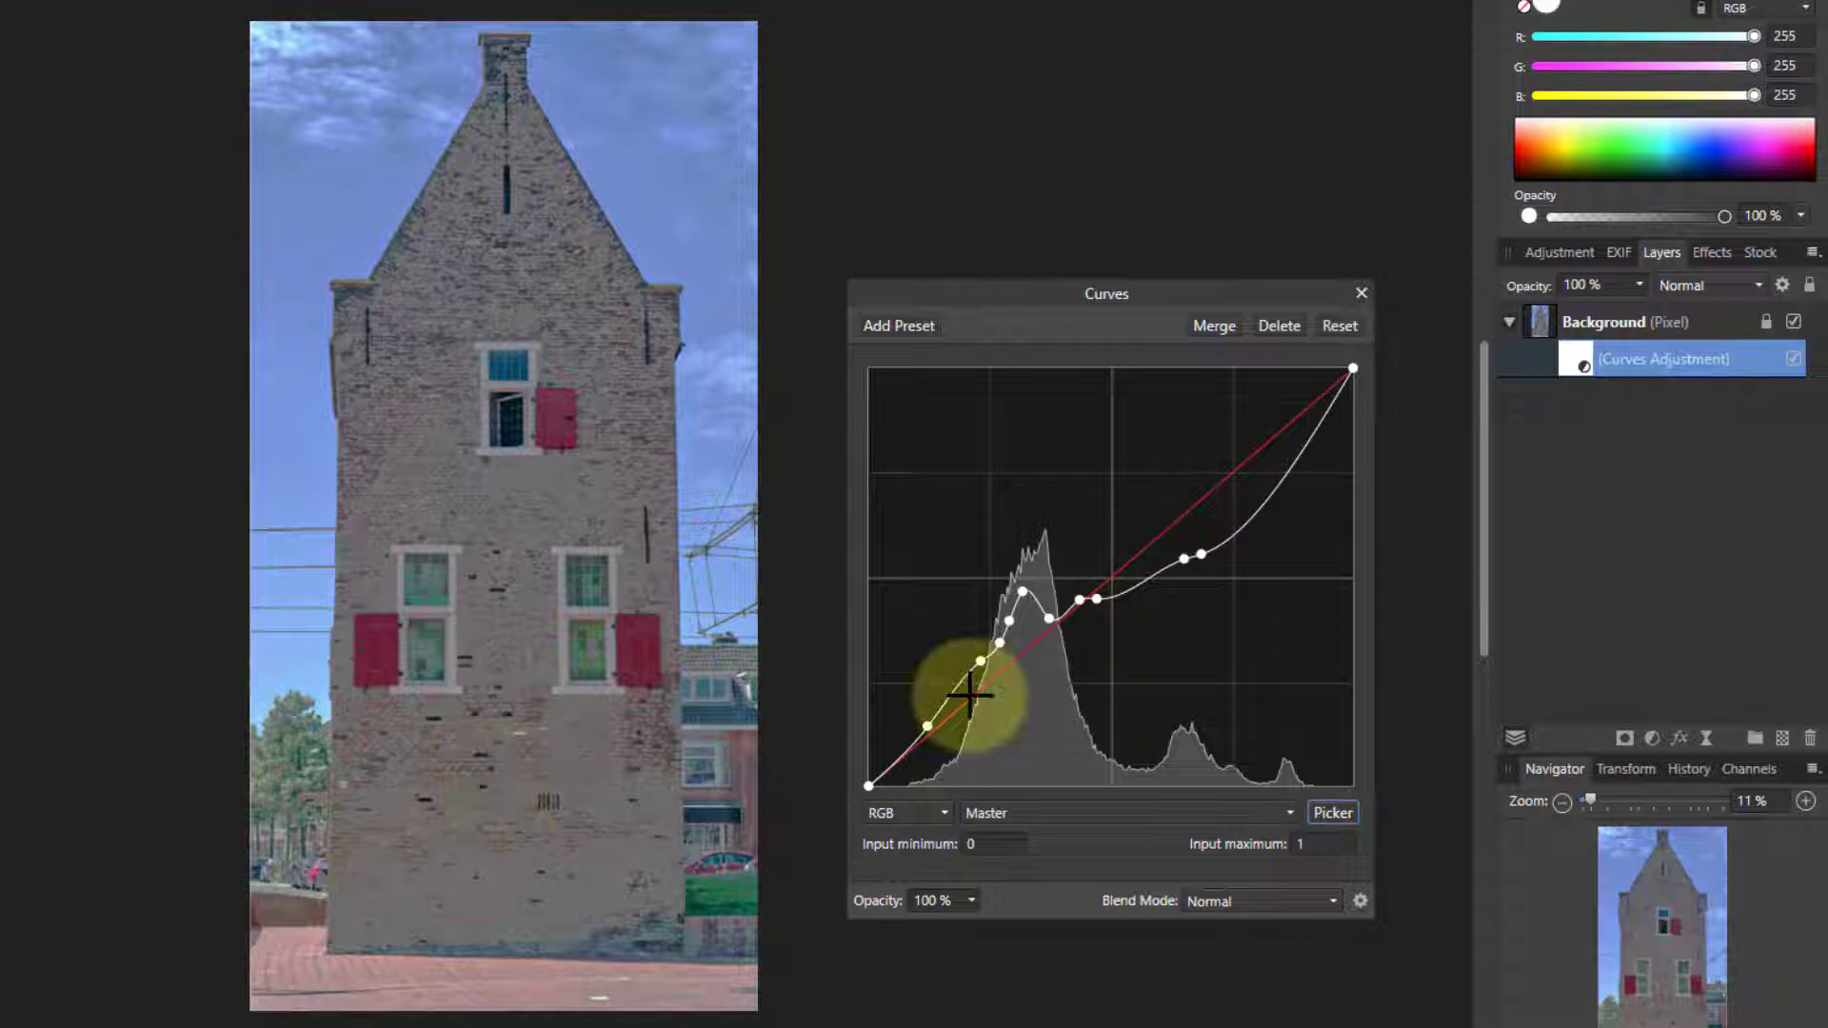
drag(977, 696, 1094, 717)
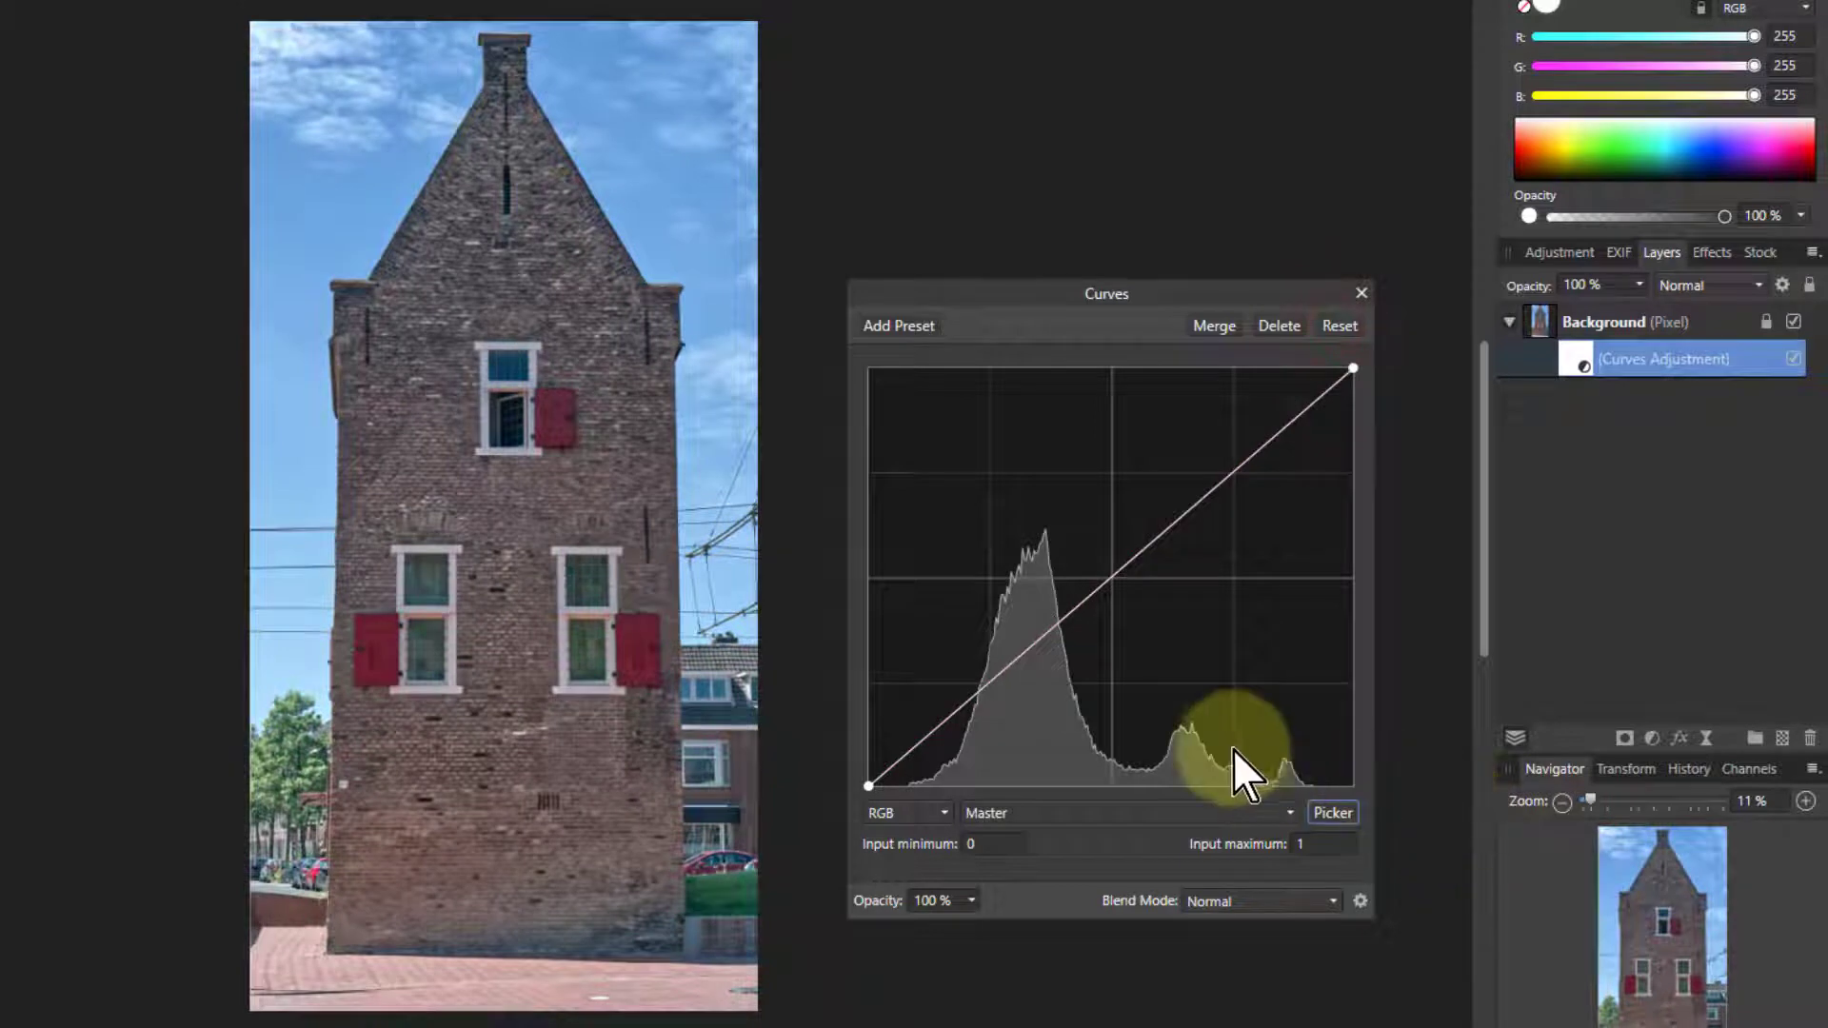
Shape the Master curve into a gentle S with darker lower midtones and brighter highlights.
drag(1241, 763, 950, 763)
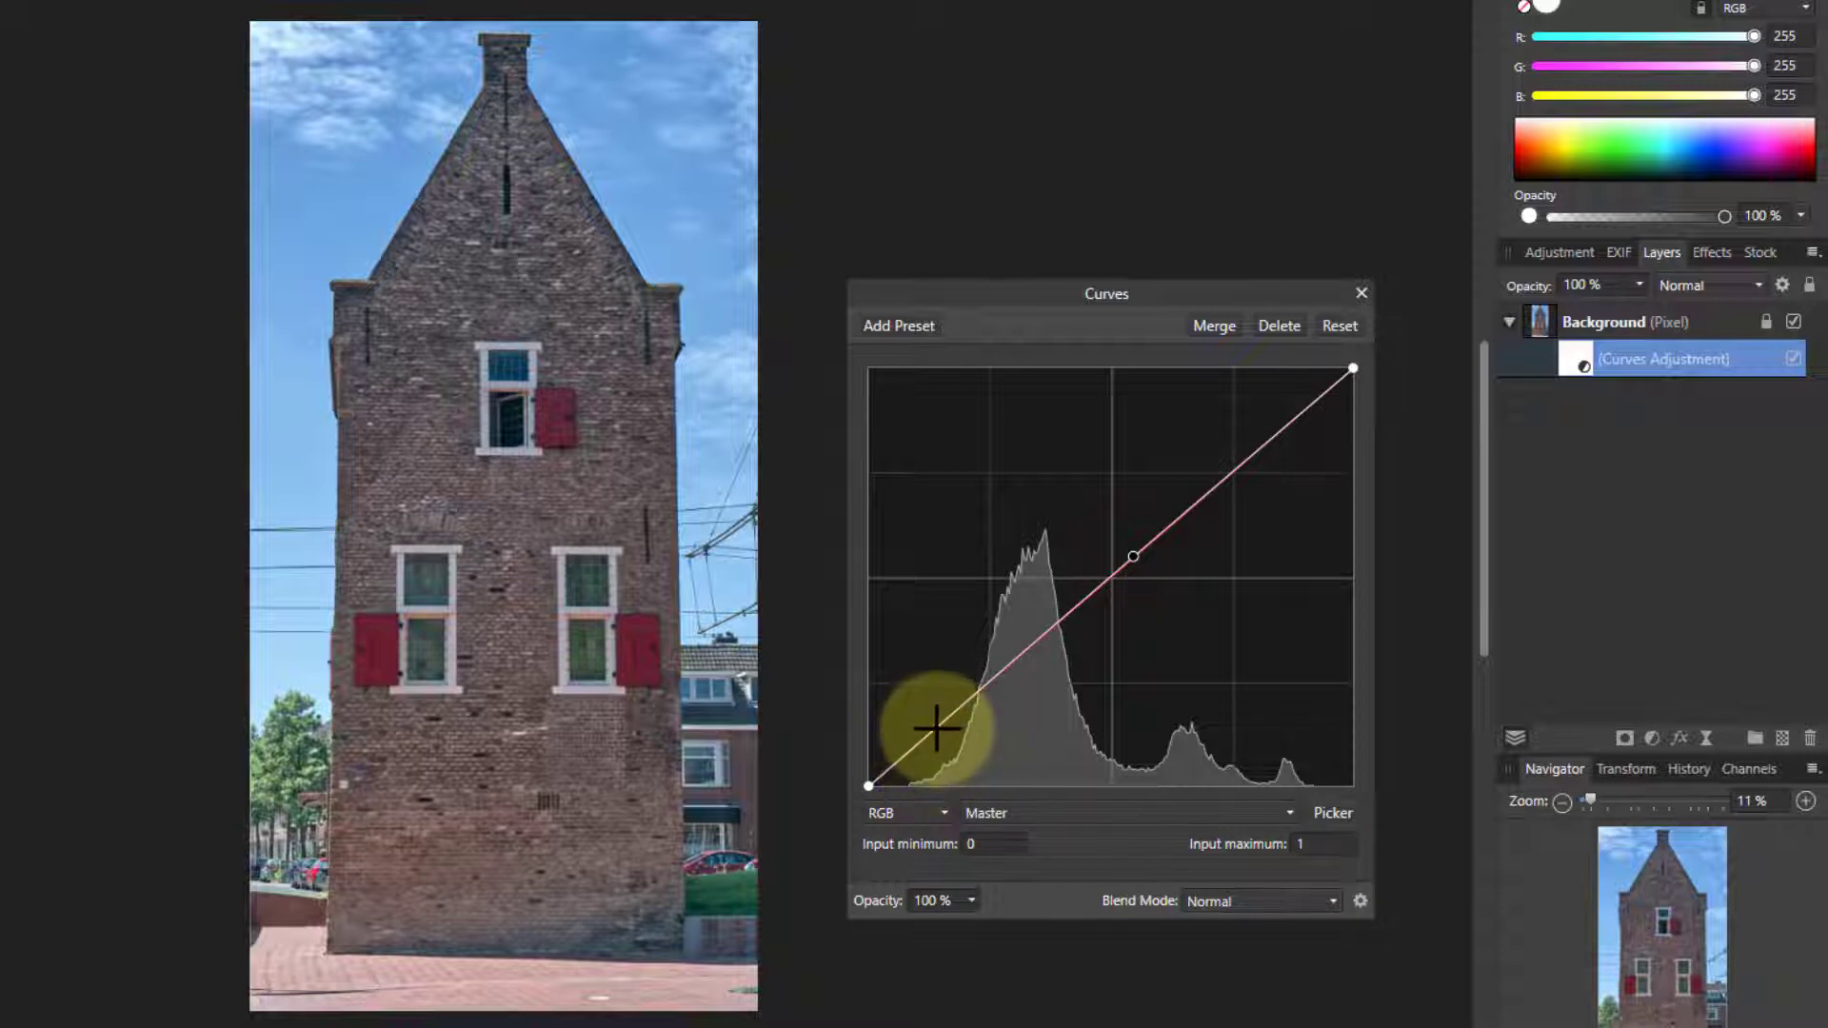
drag(933, 729, 991, 653)
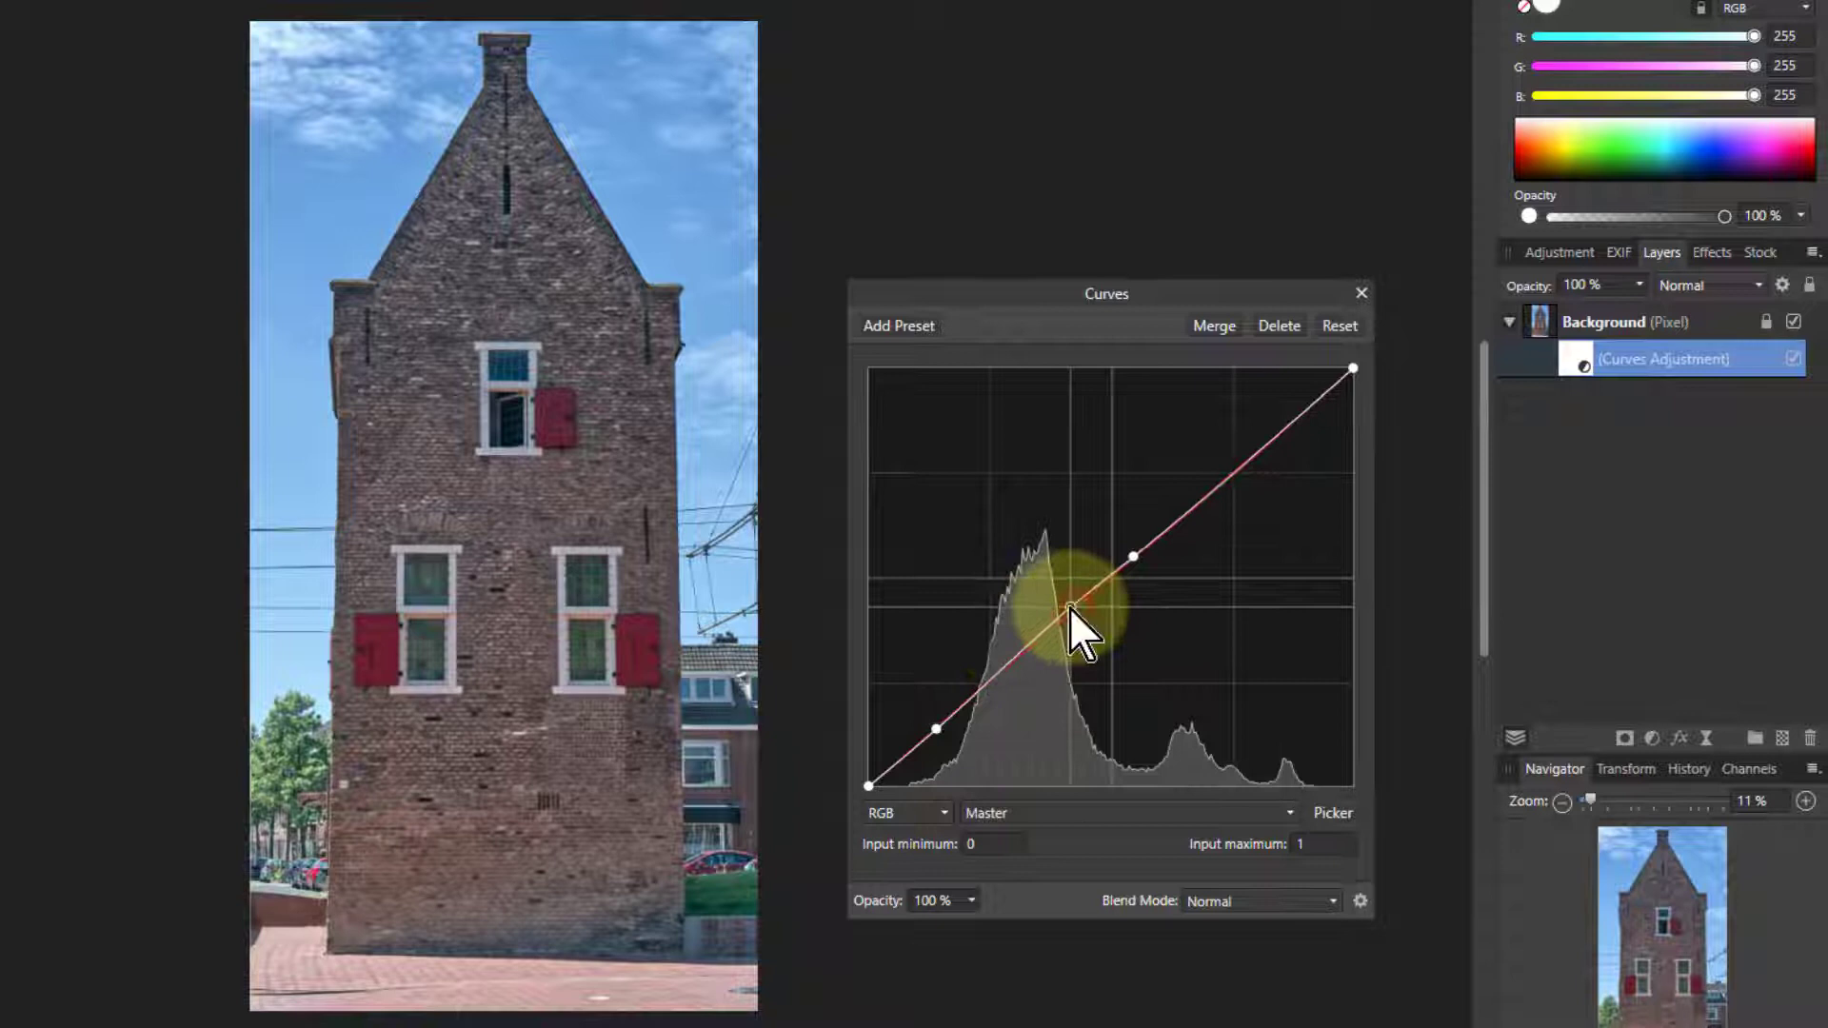
drag(1073, 614, 1014, 650)
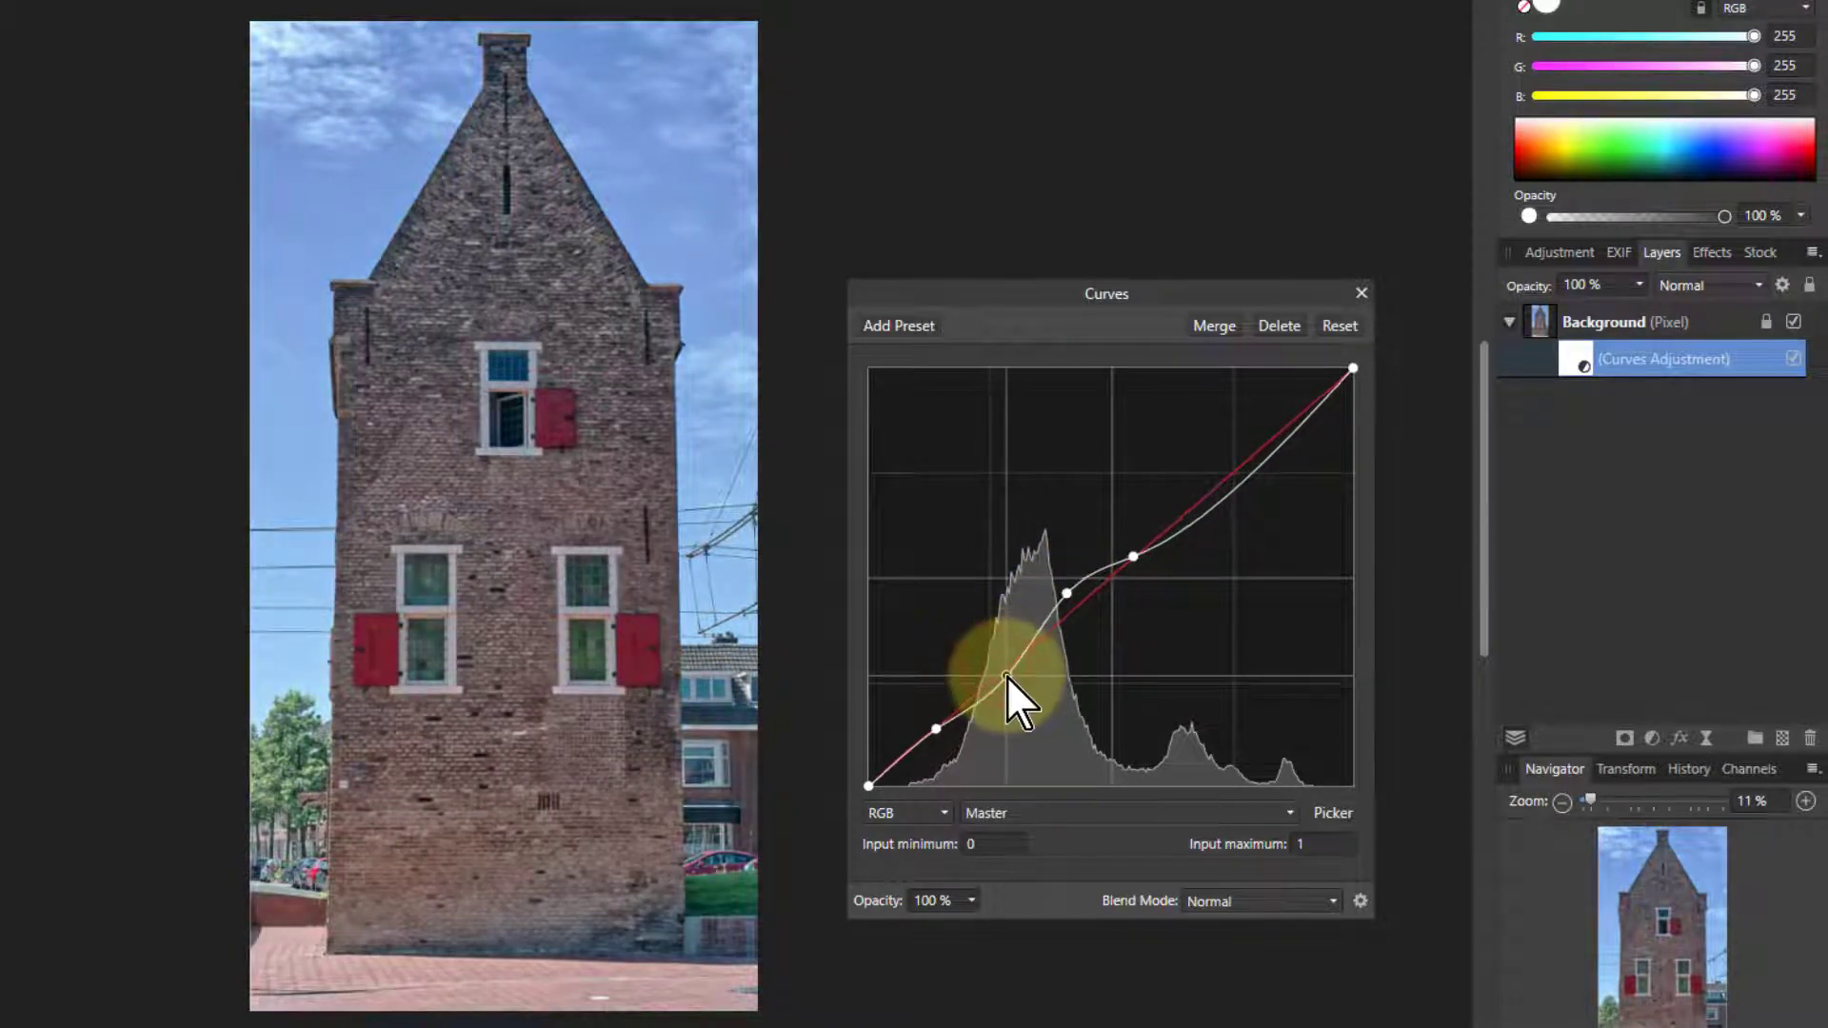
drag(1014, 688, 1067, 597)
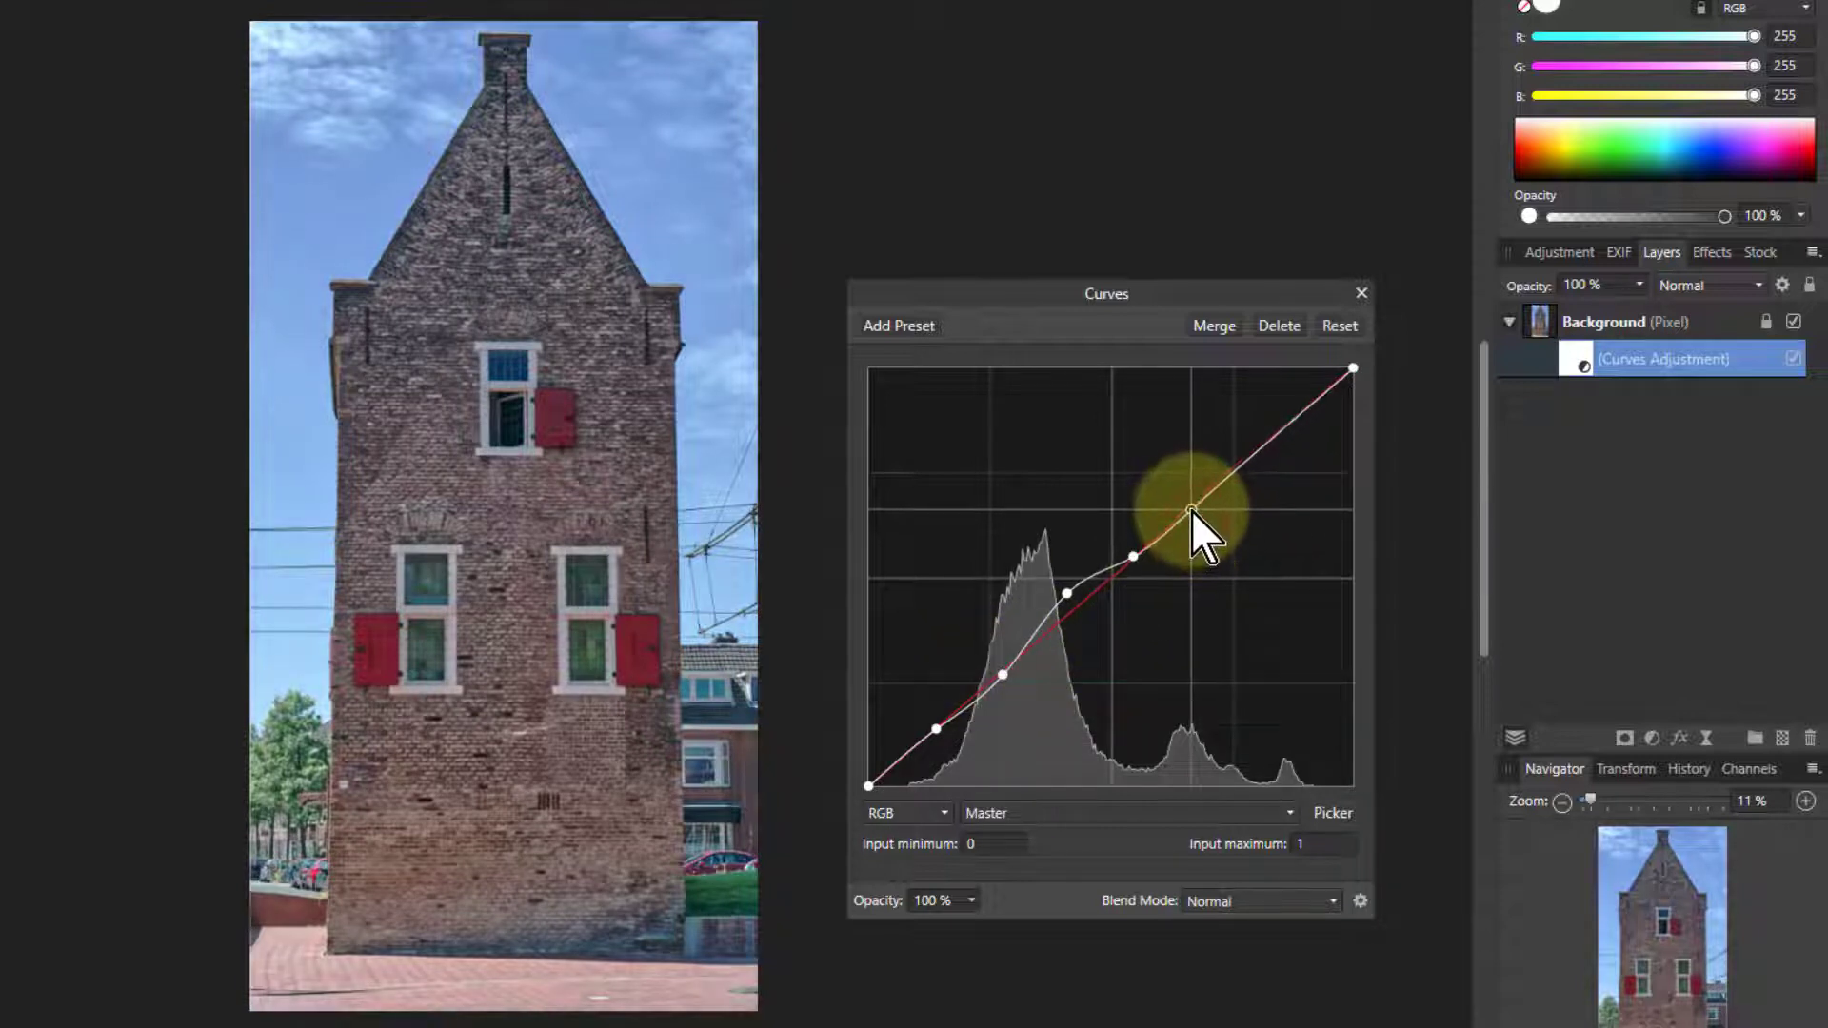
drag(1189, 510, 921, 798)
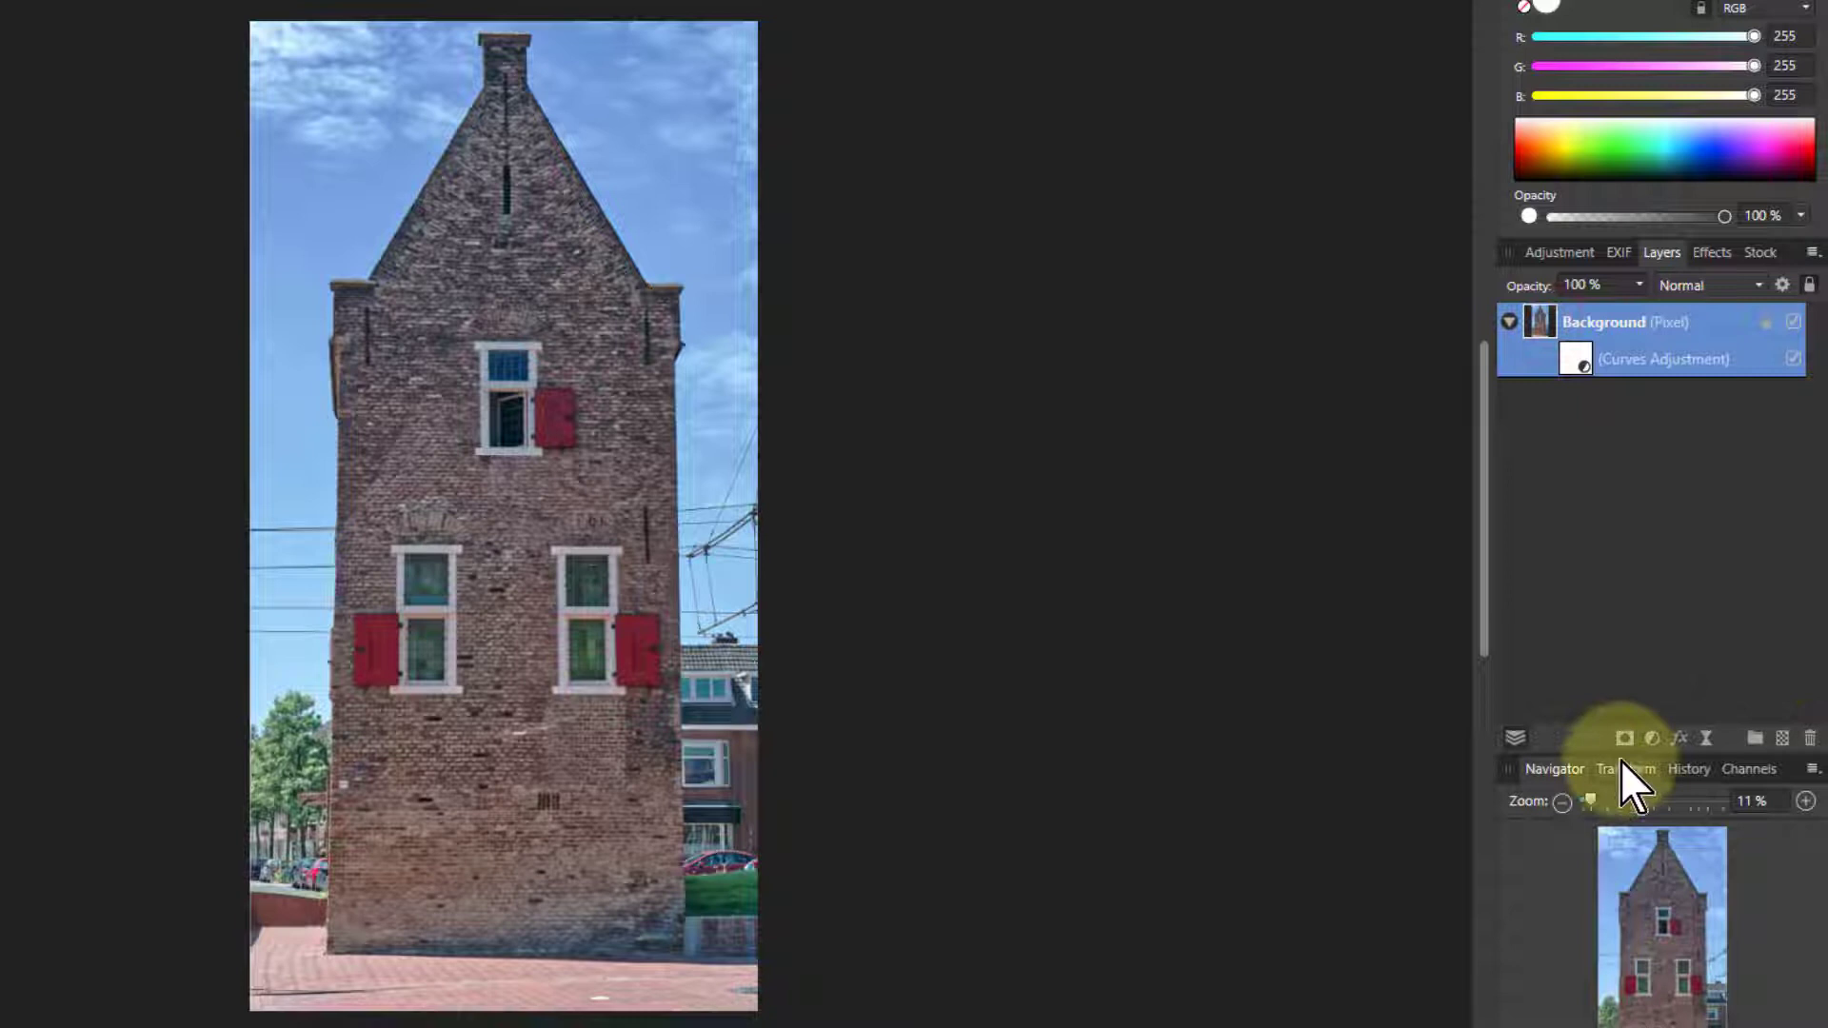
Add a second Curves adjustment lifting shadows and lower midtones, and try its blend modes.
click(1651, 738)
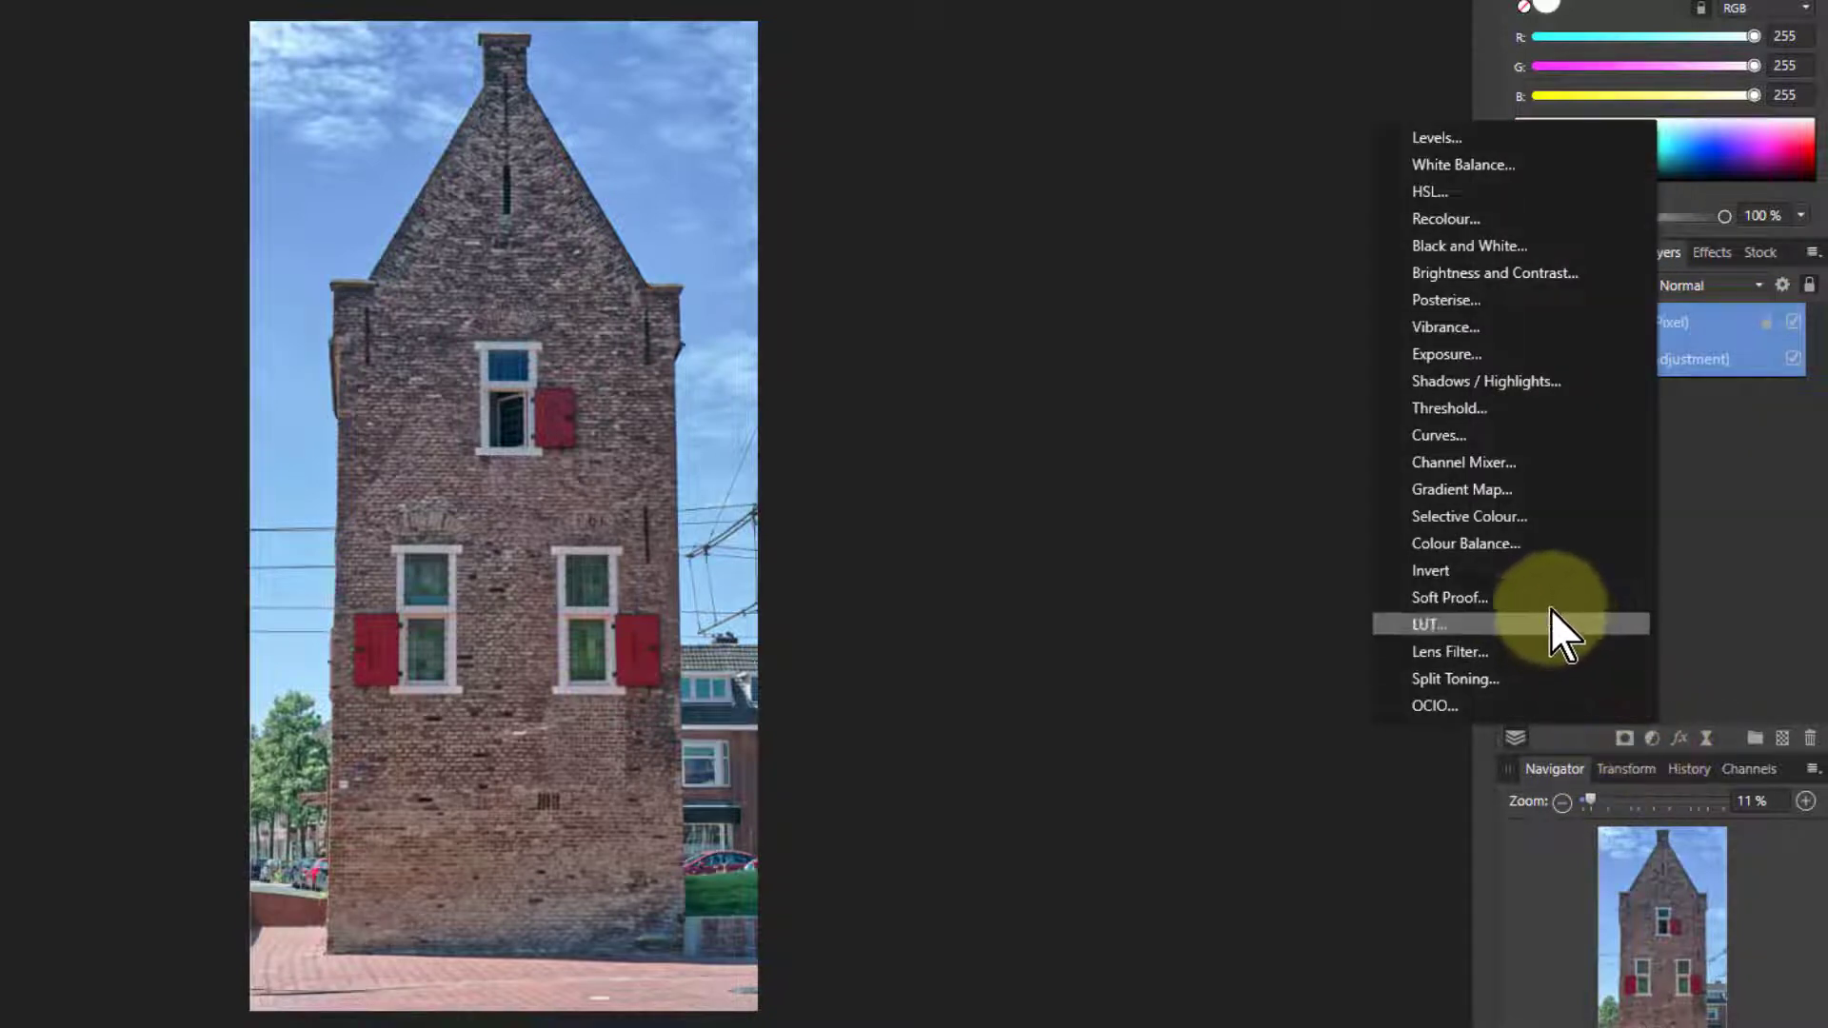
click(1439, 435)
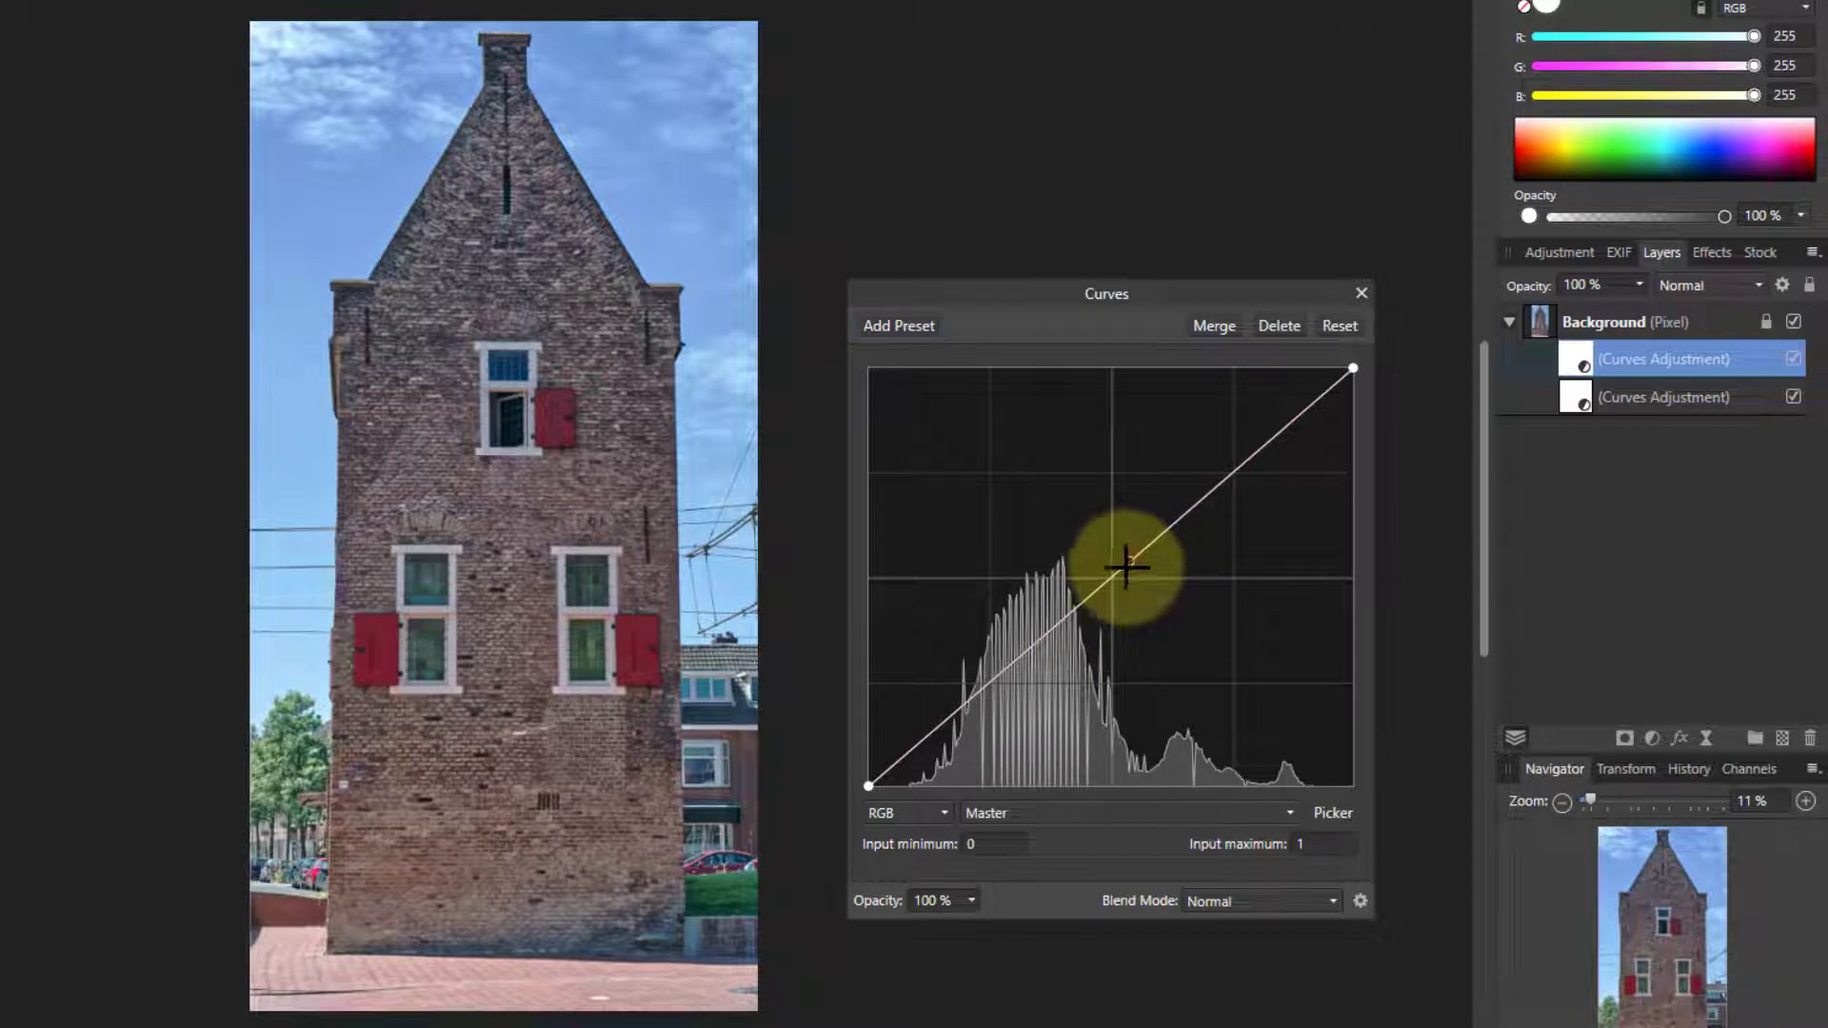
drag(1125, 565, 1085, 781)
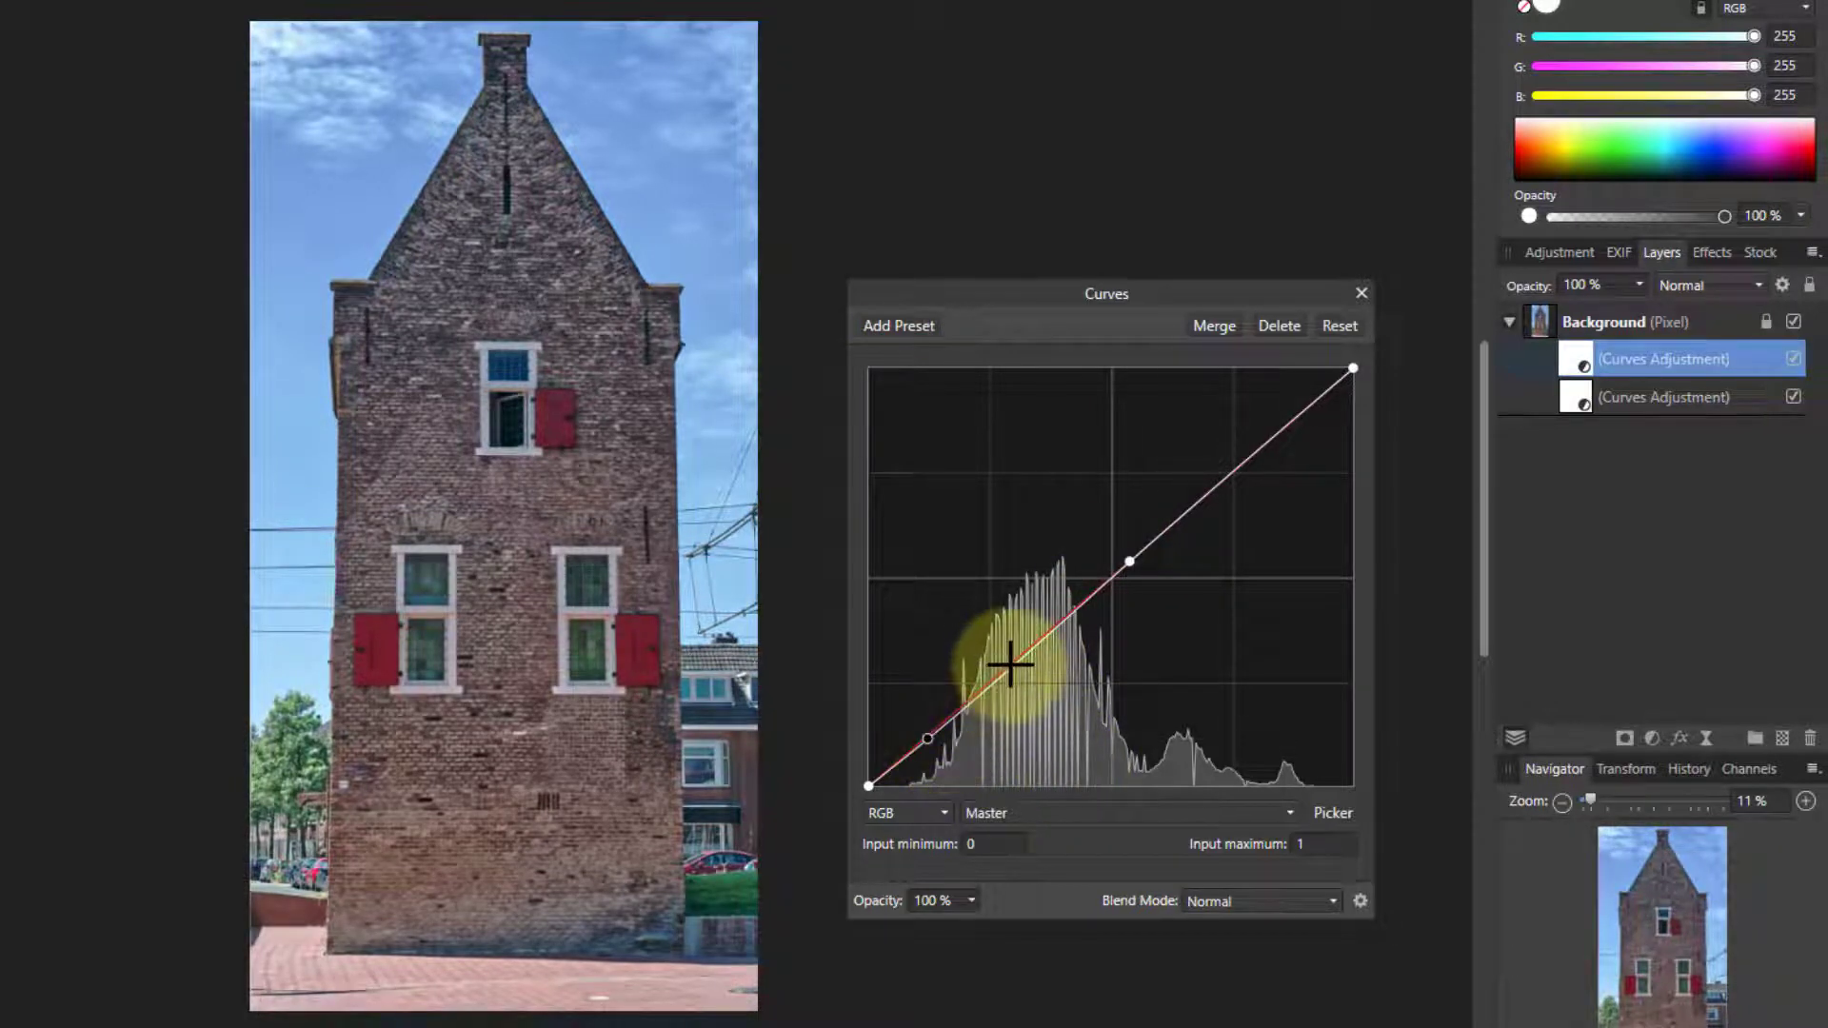
drag(1009, 664, 985, 647)
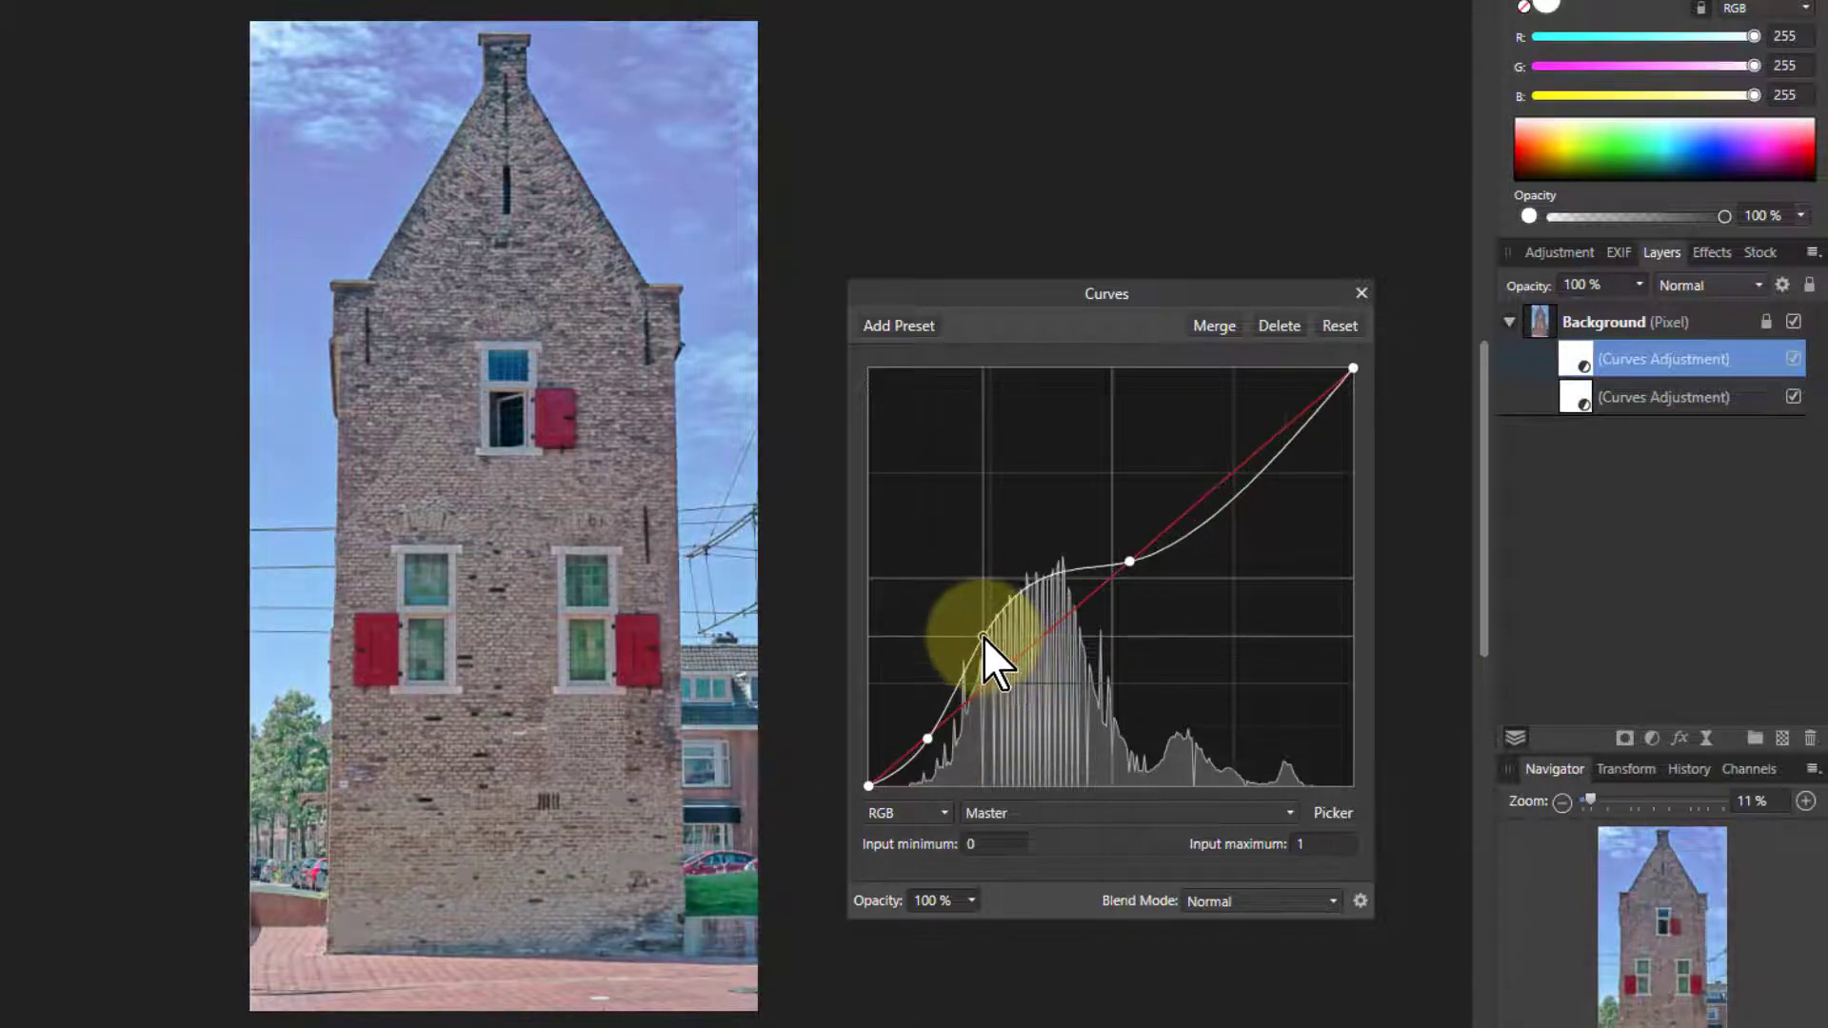
drag(986, 647, 933, 741)
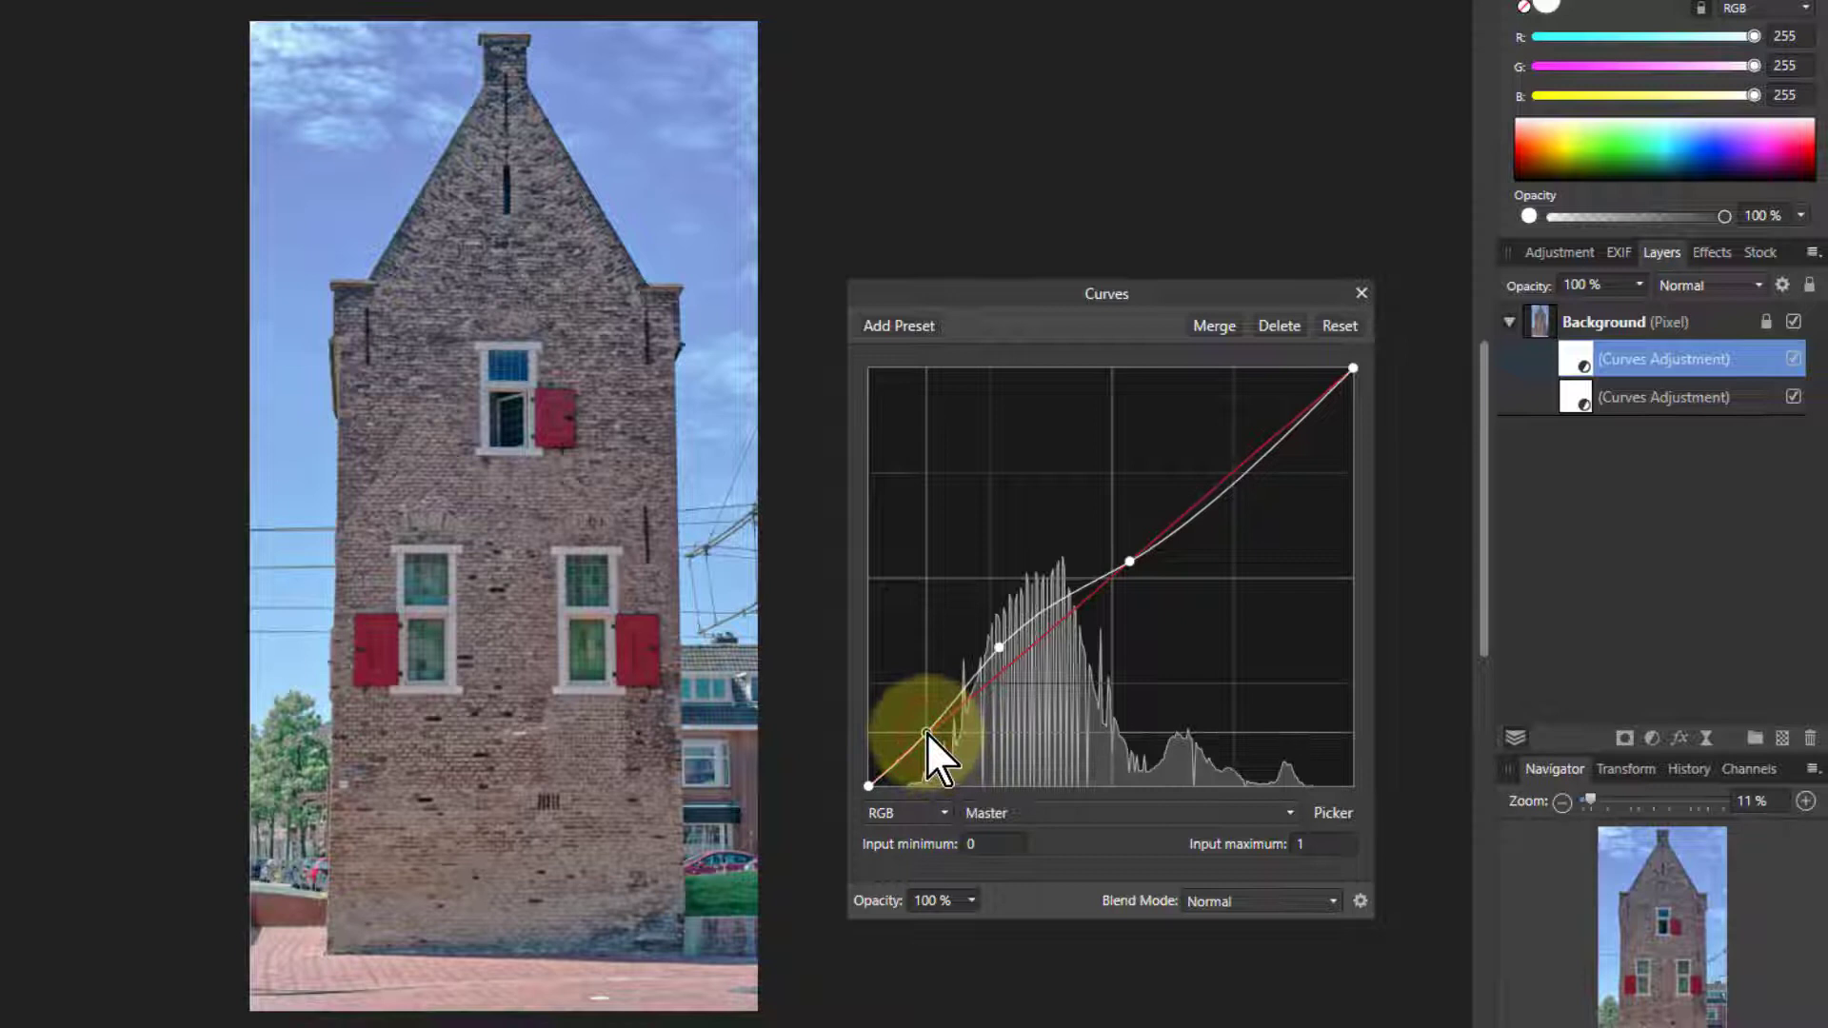
drag(933, 746, 1201, 508)
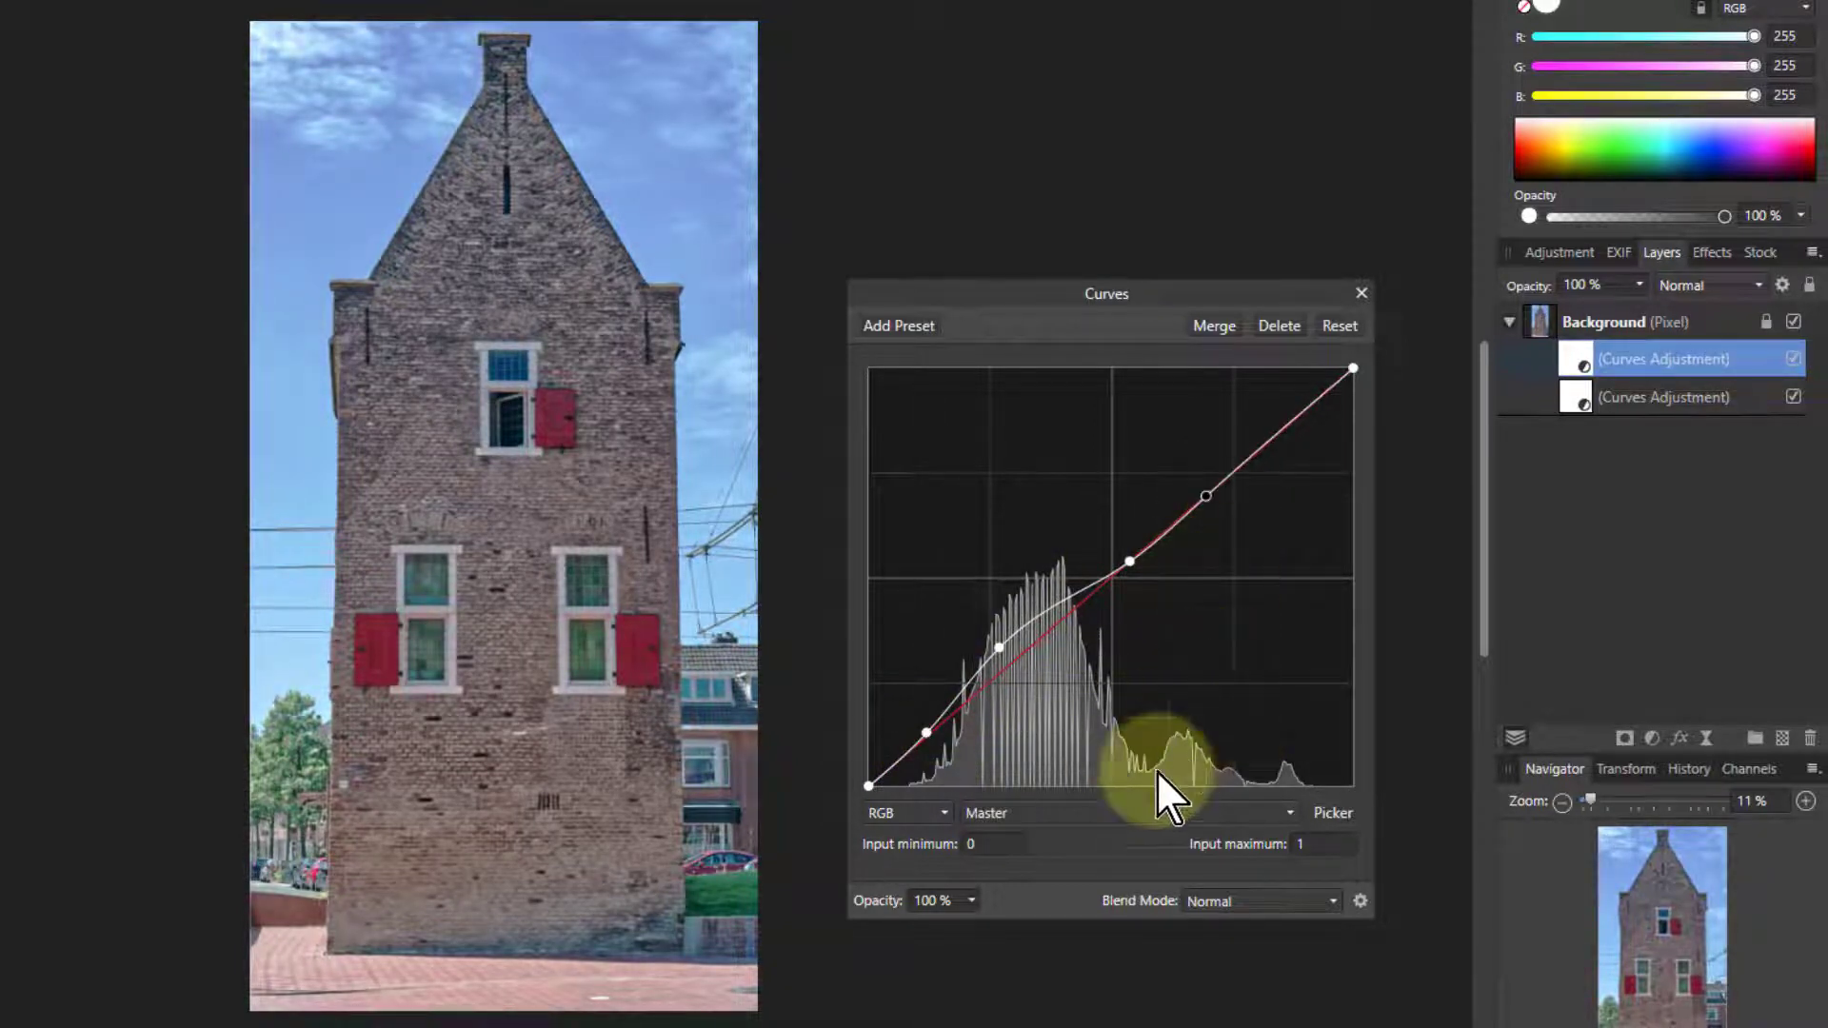
click(1260, 900)
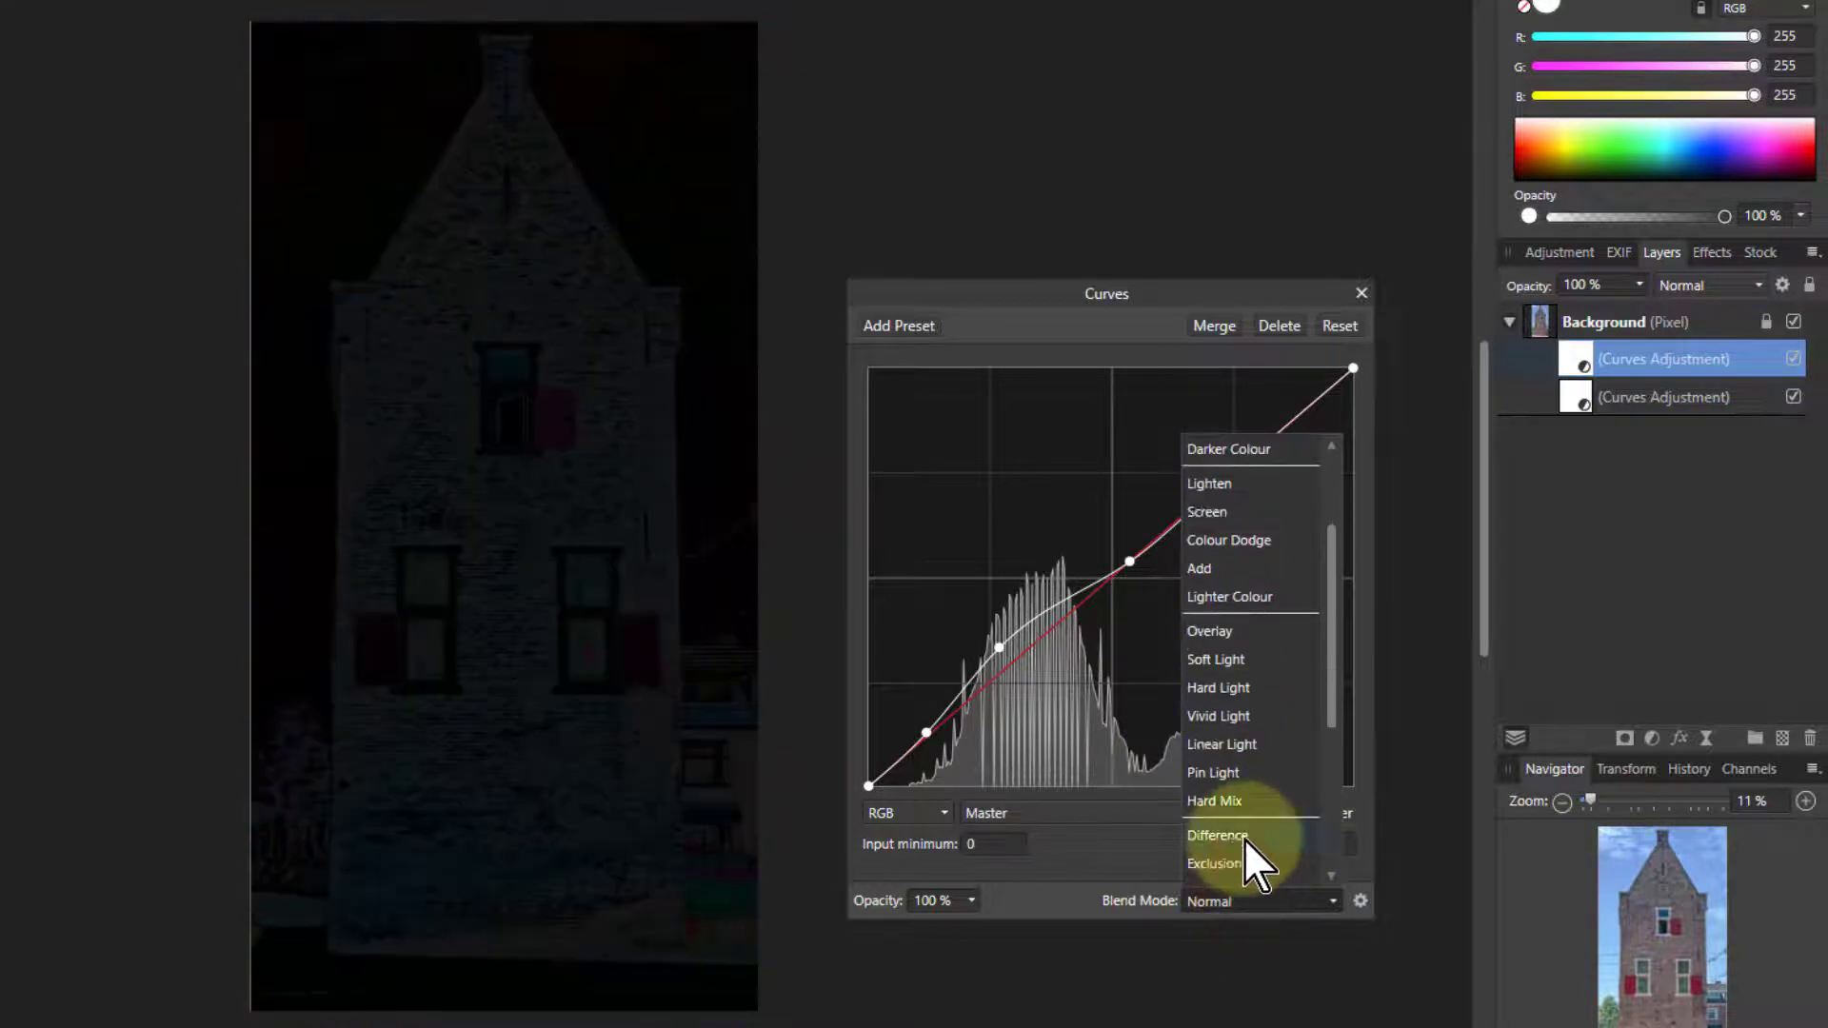
click(1259, 900)
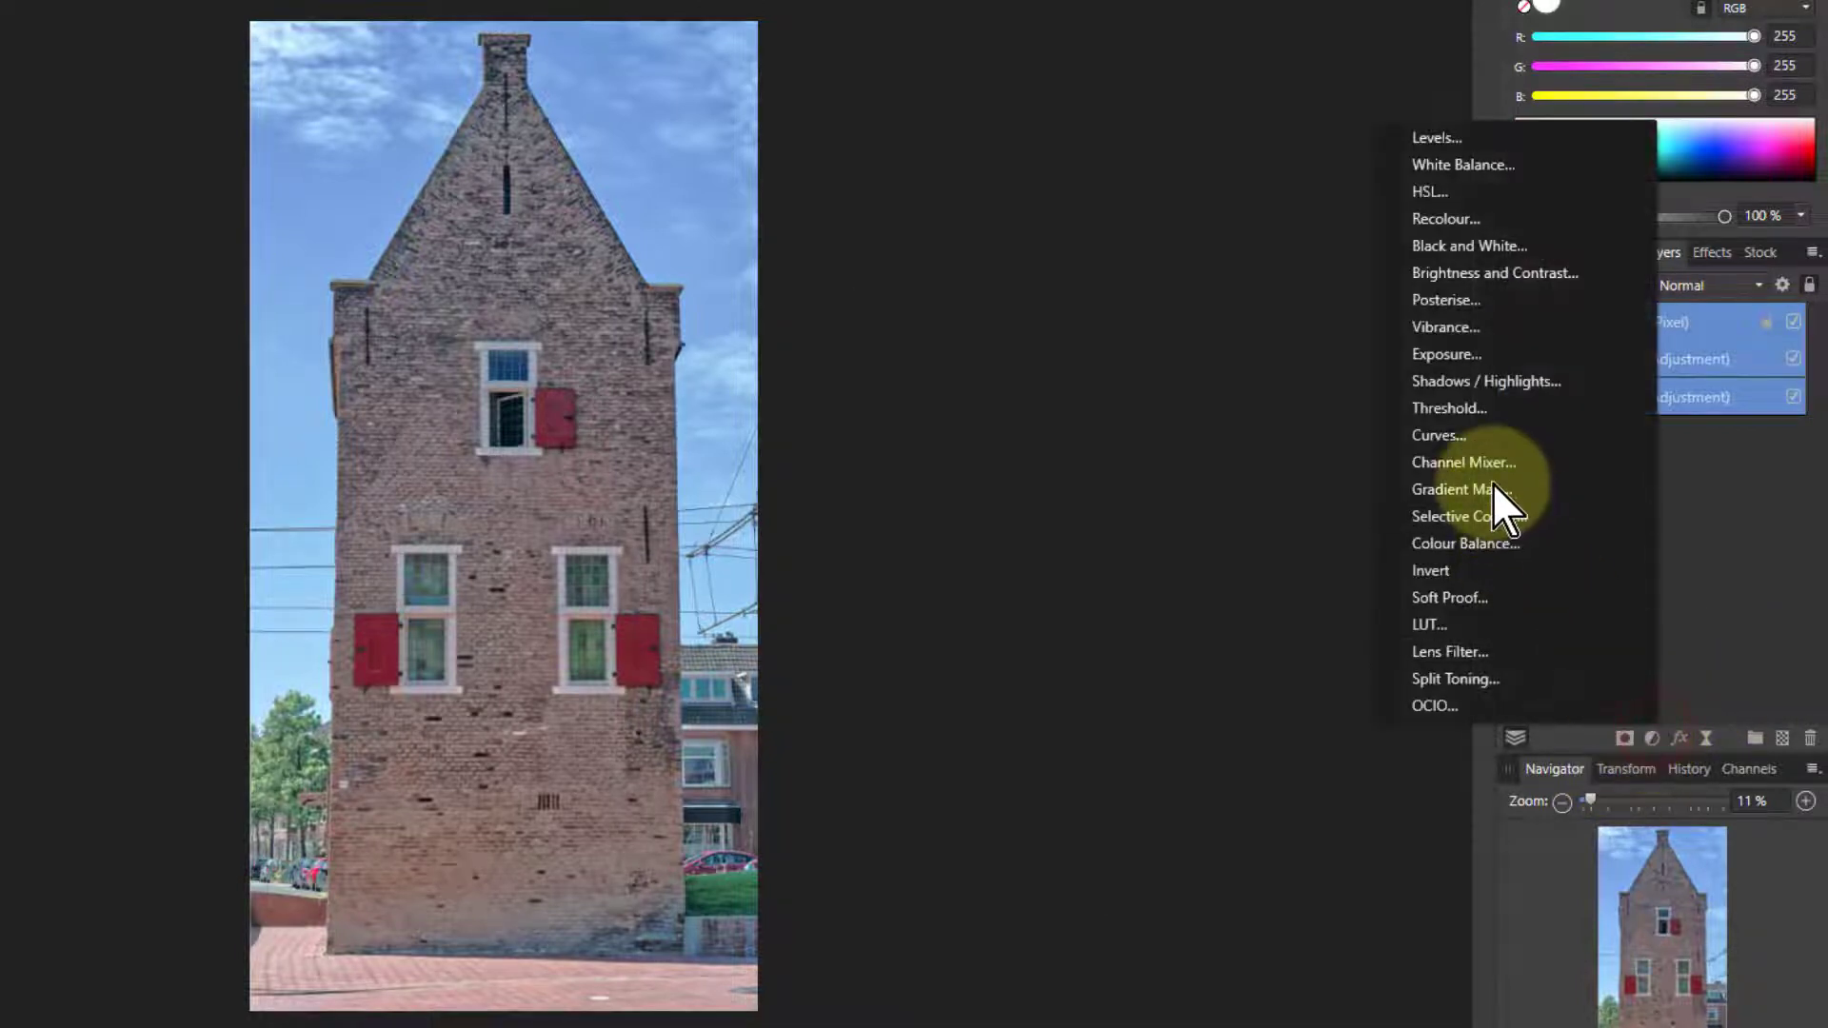
Add a third Curves adjustment and raise the Red channel curve in the midtones and darker tones.
click(1439, 435)
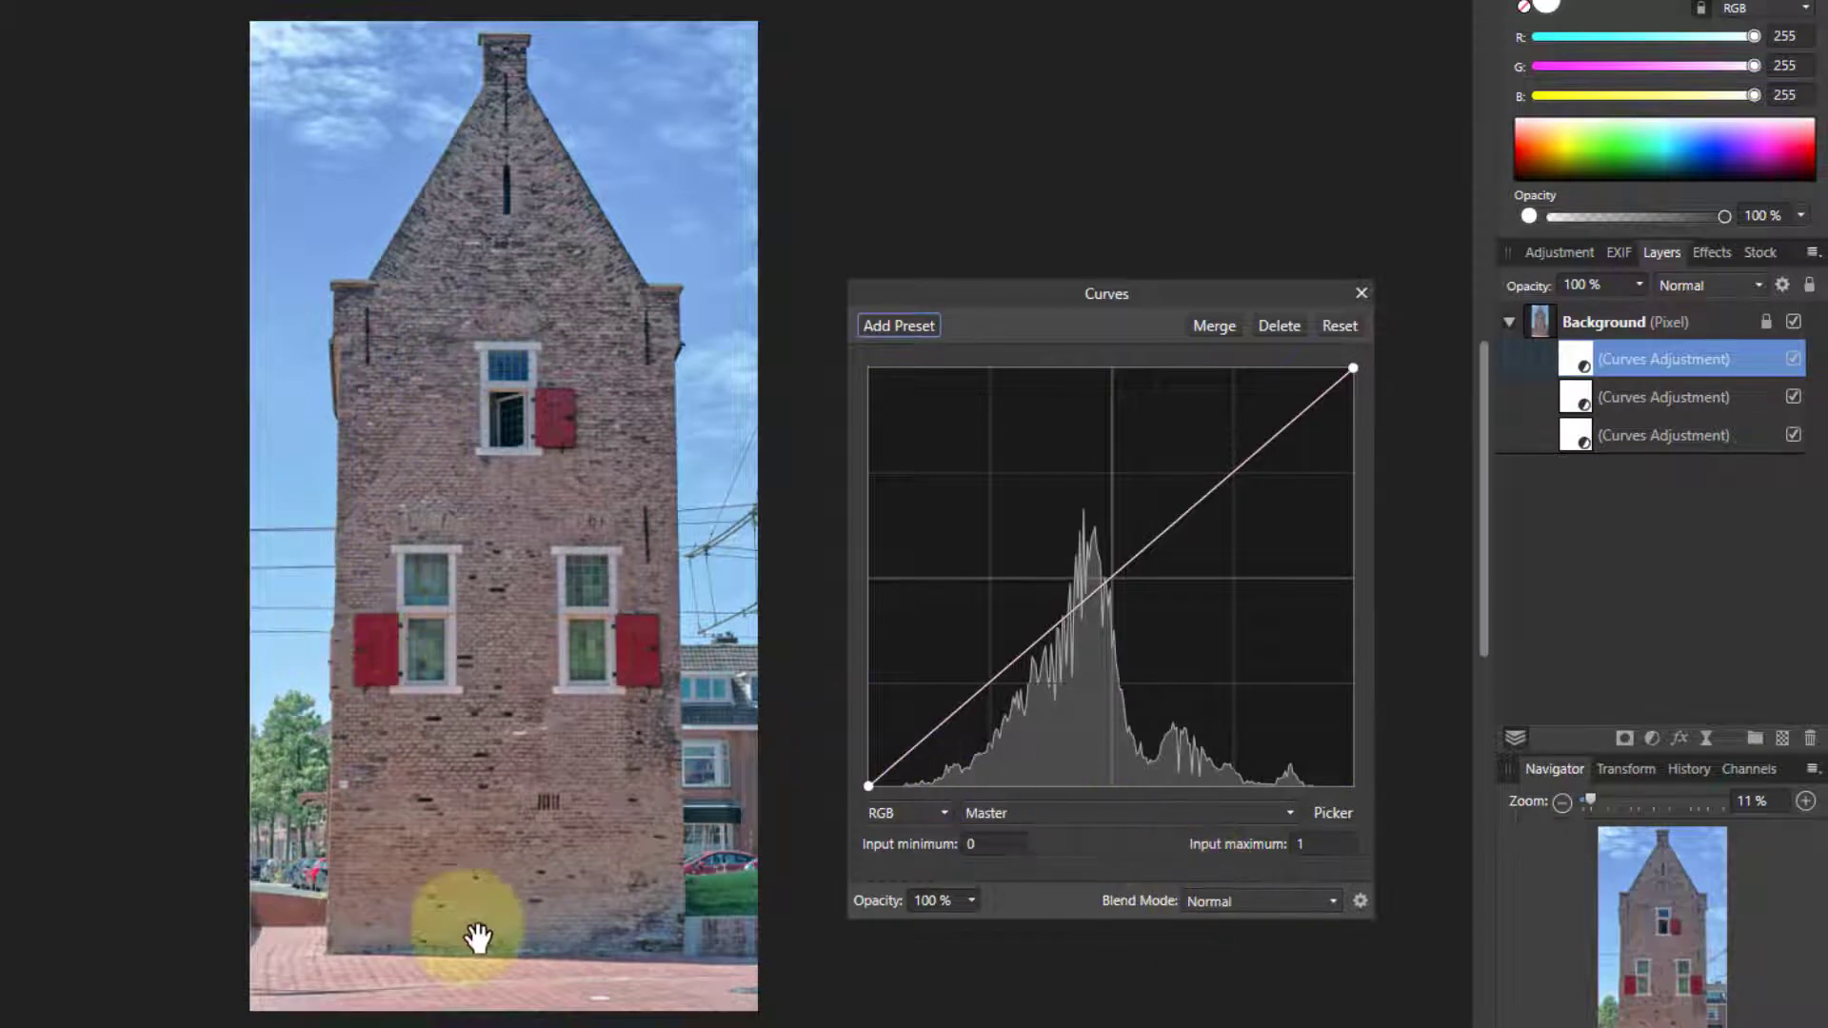
click(1126, 812)
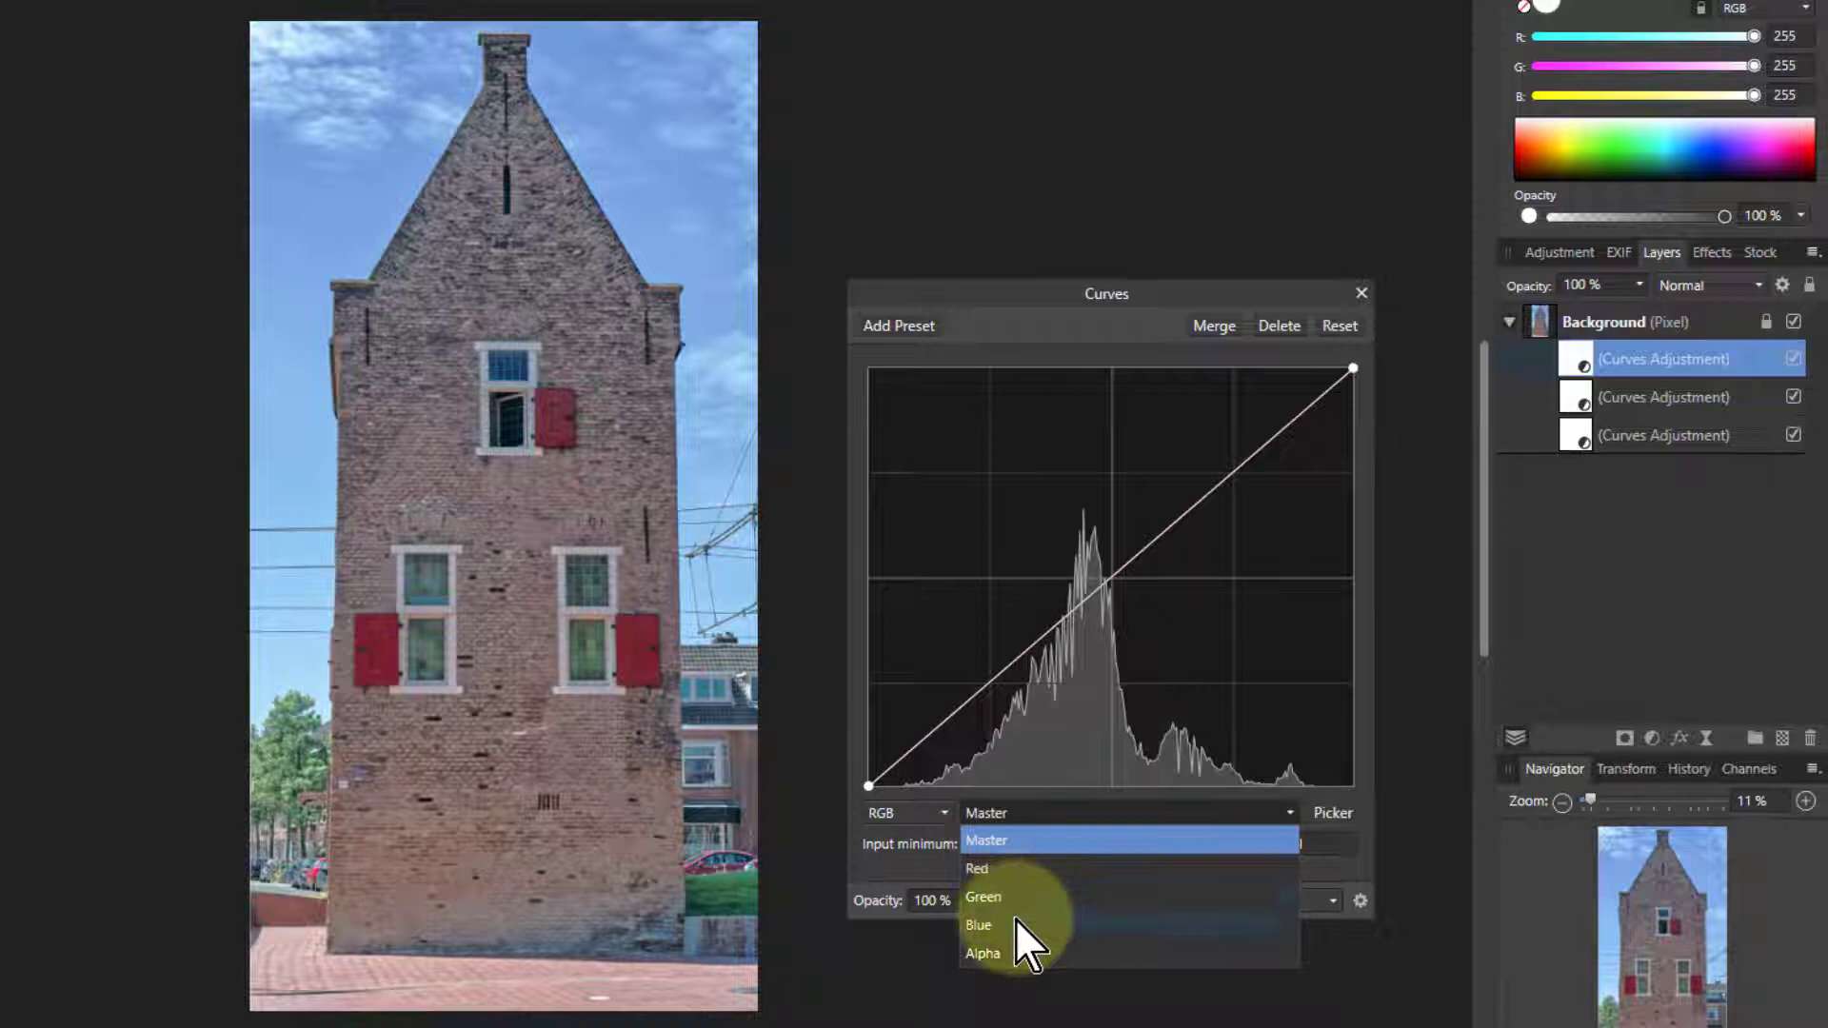
click(977, 869)
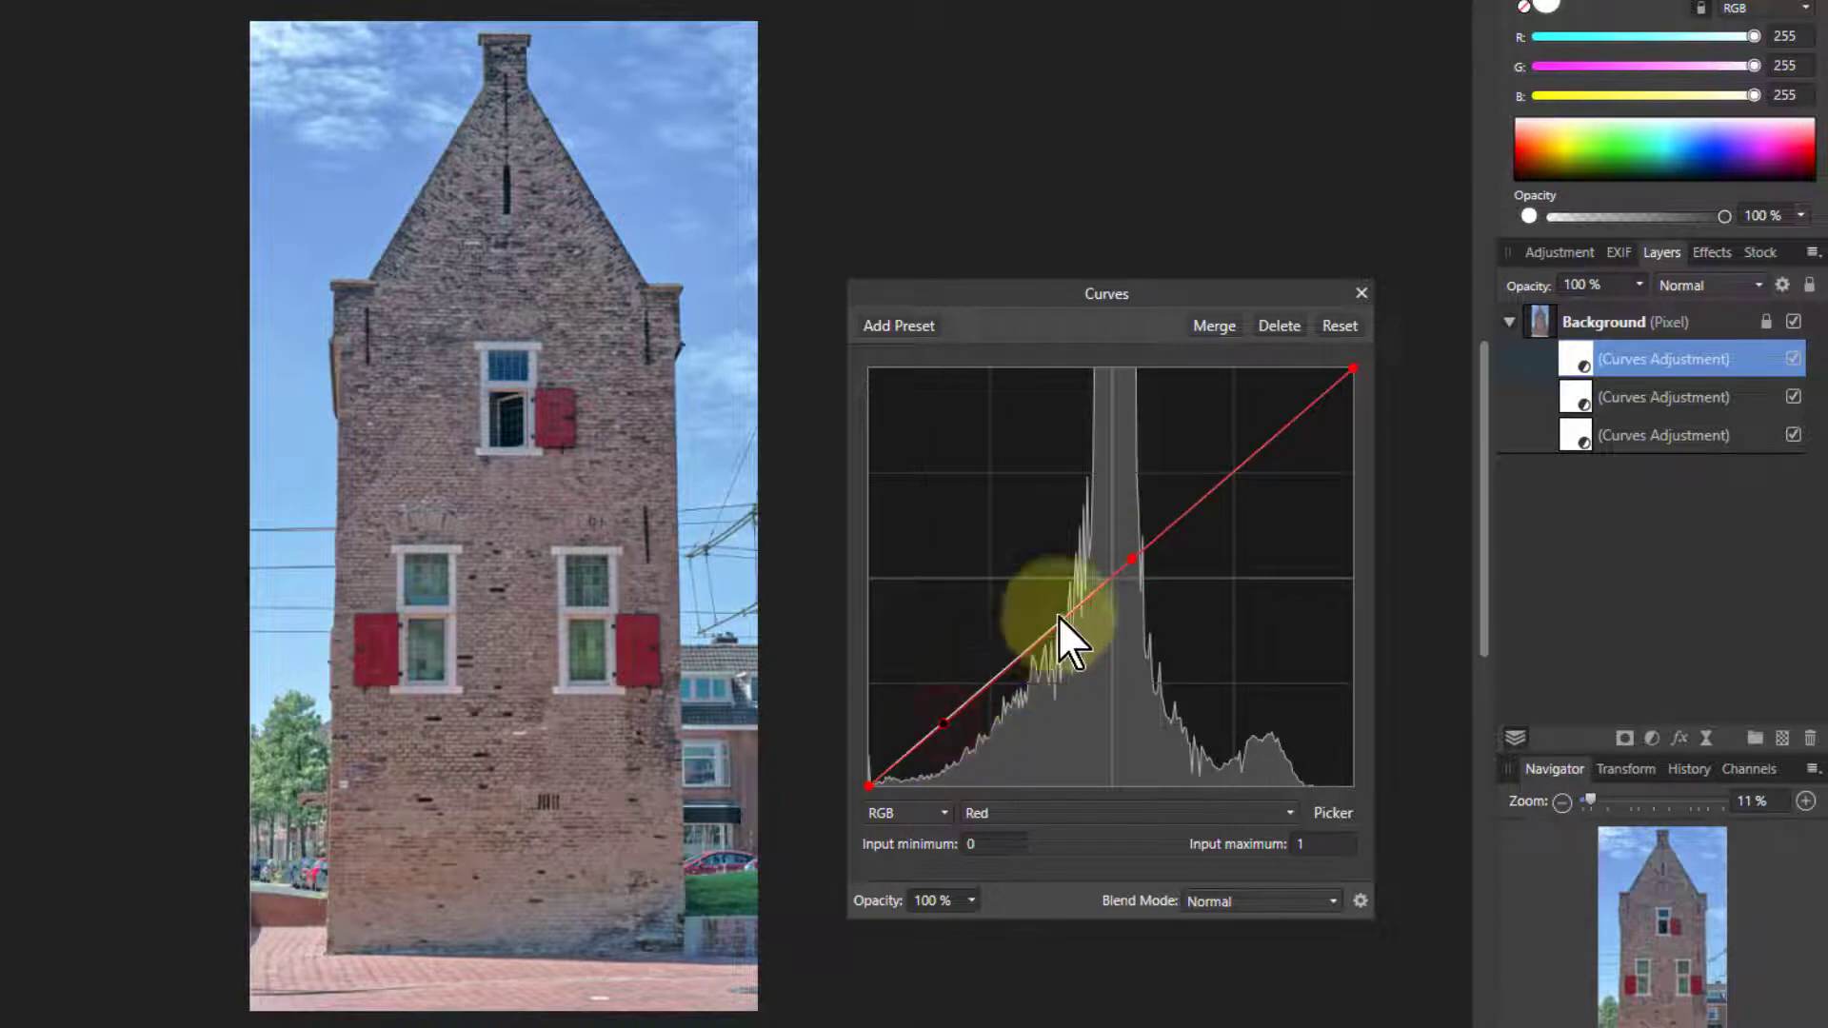
drag(1096, 563, 1038, 623)
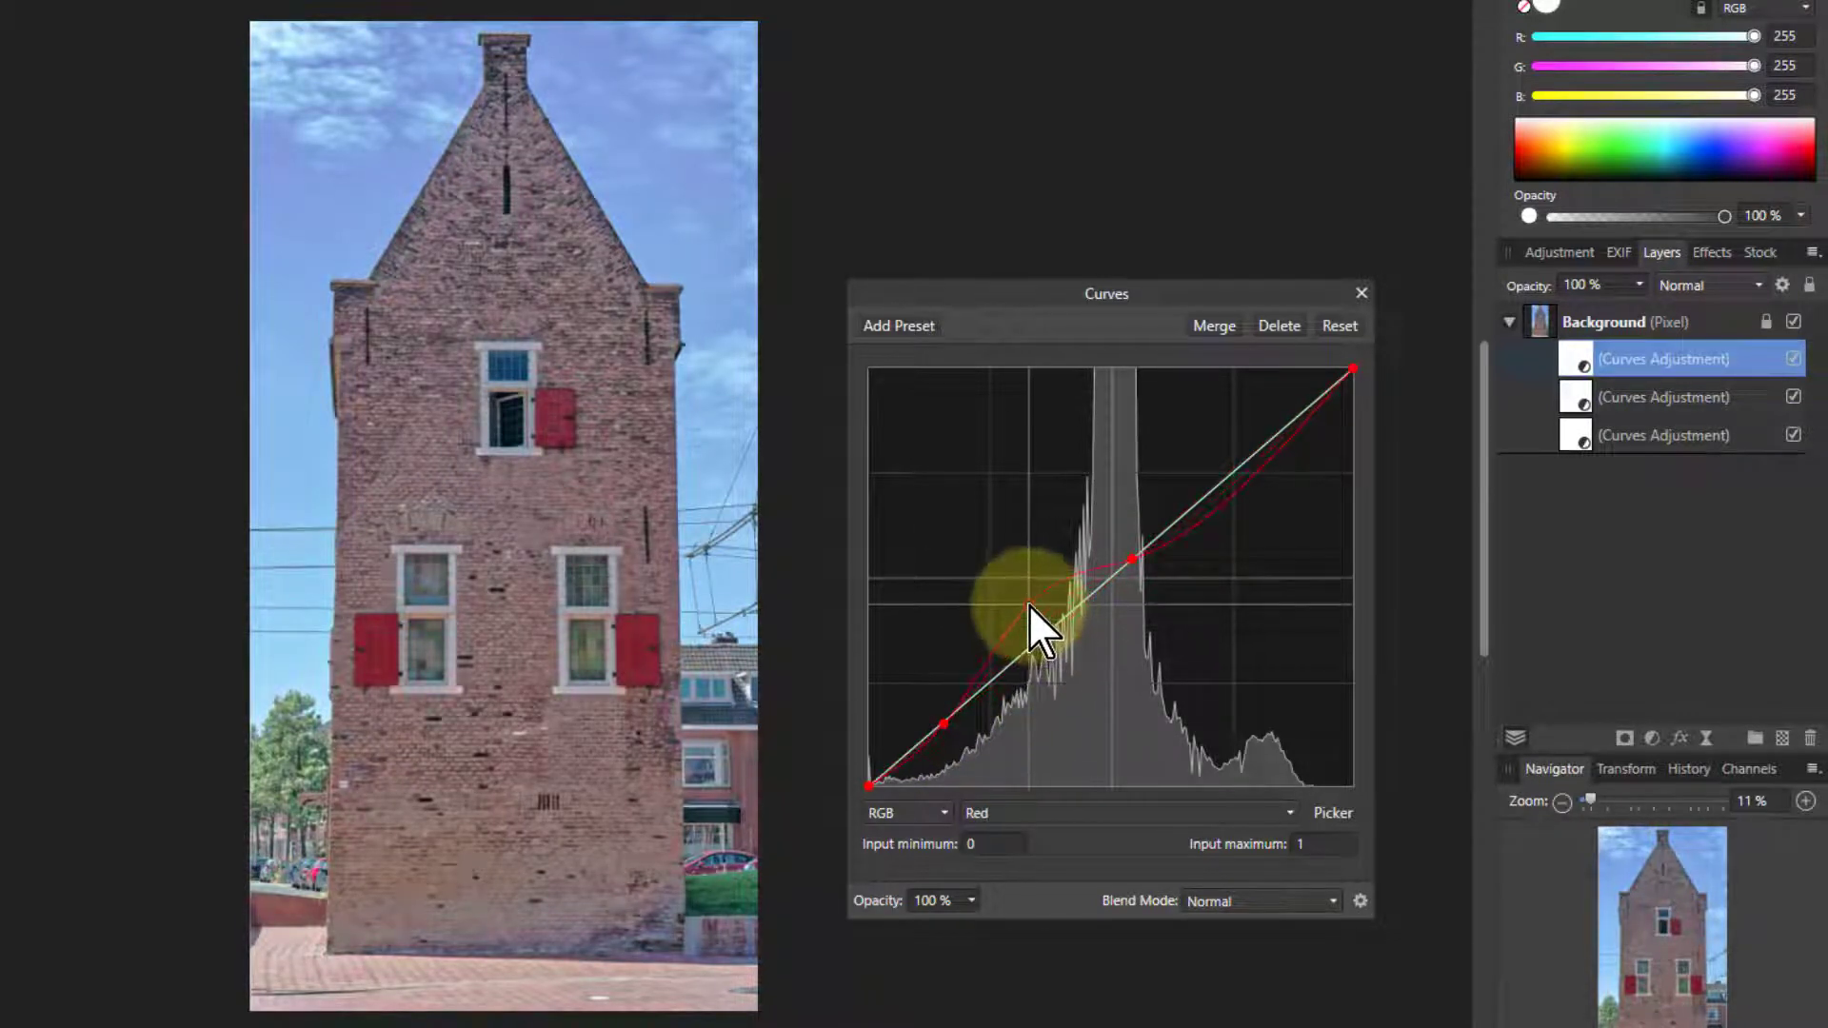
drag(1032, 612, 1044, 624)
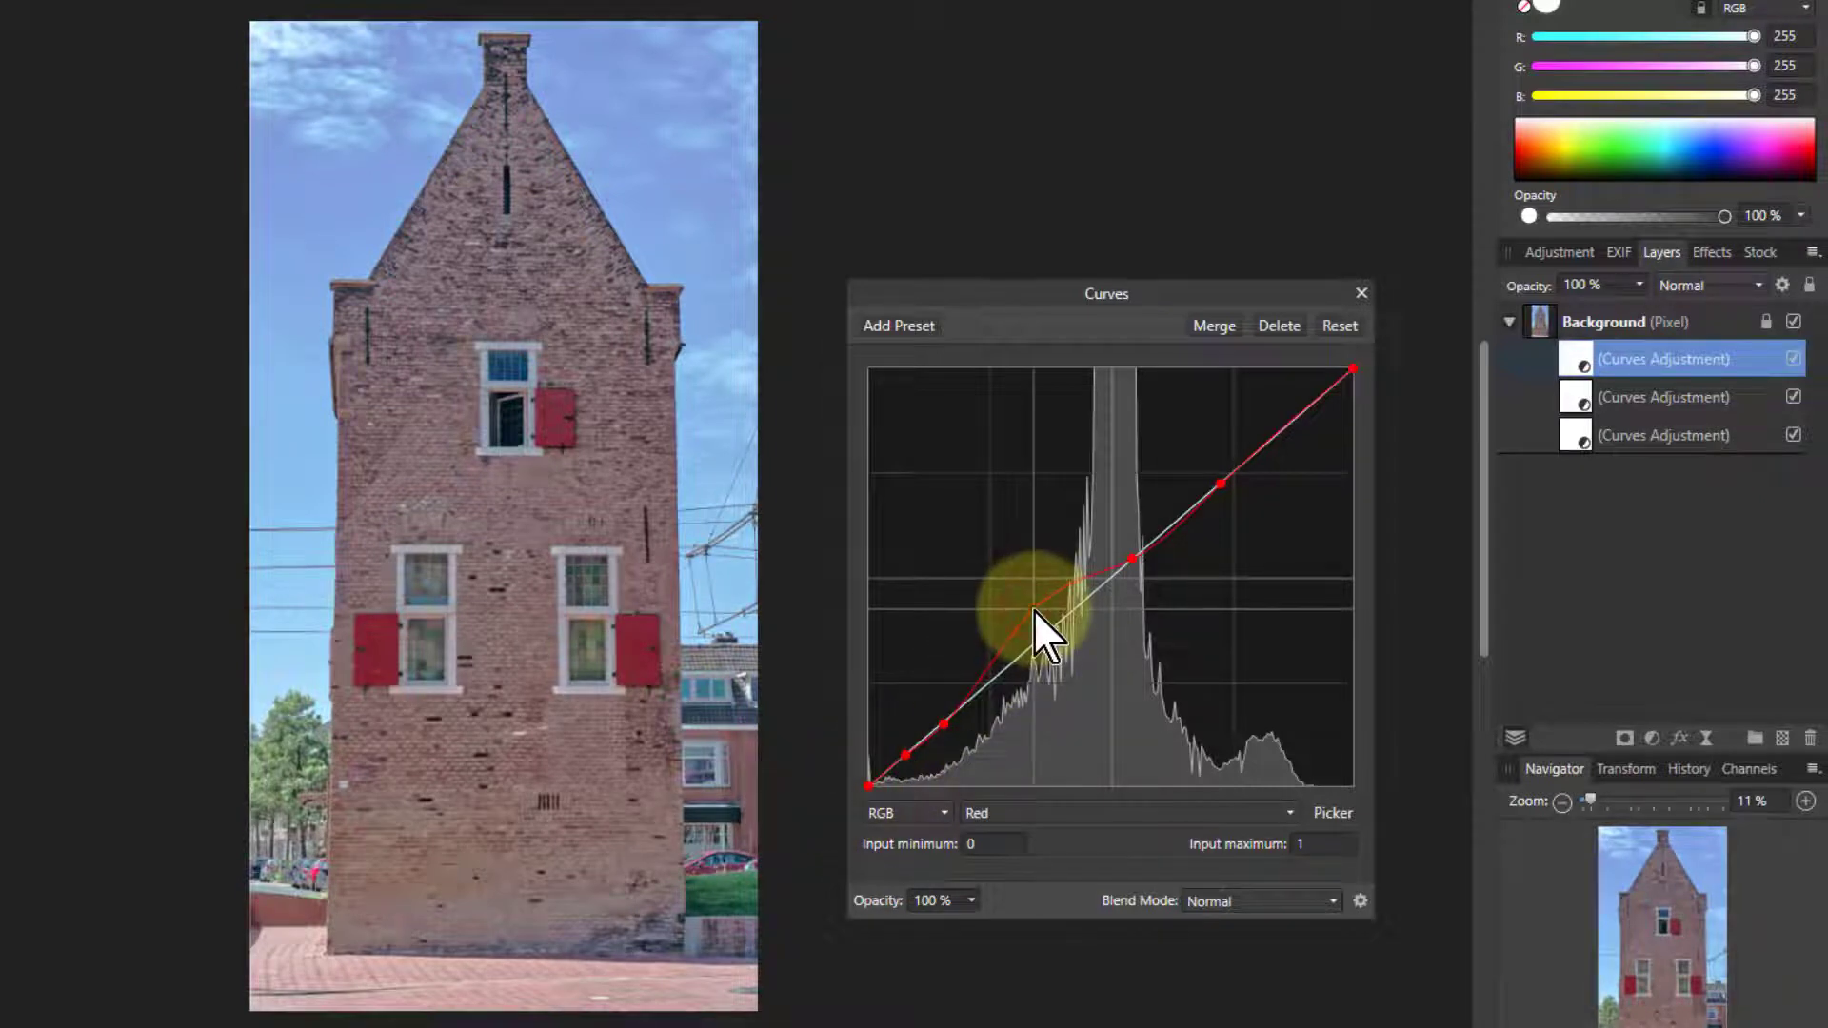
drag(1035, 623, 1035, 612)
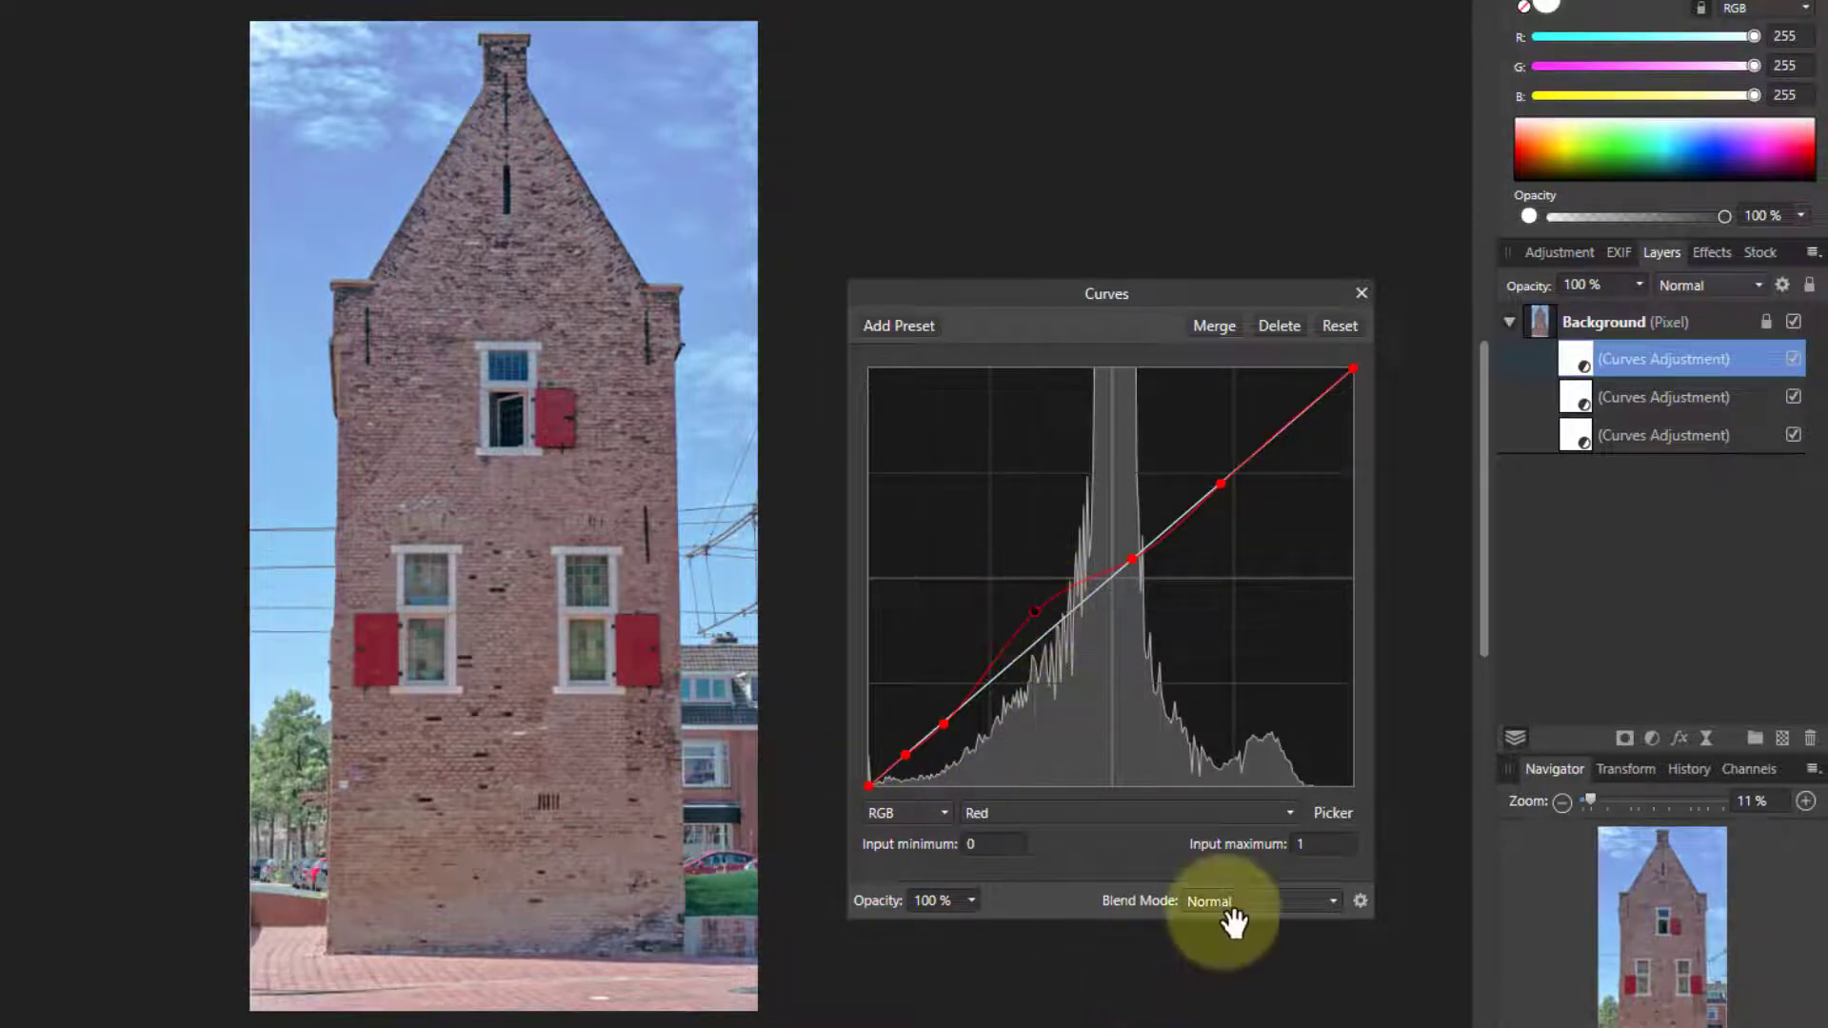
click(1662, 435)
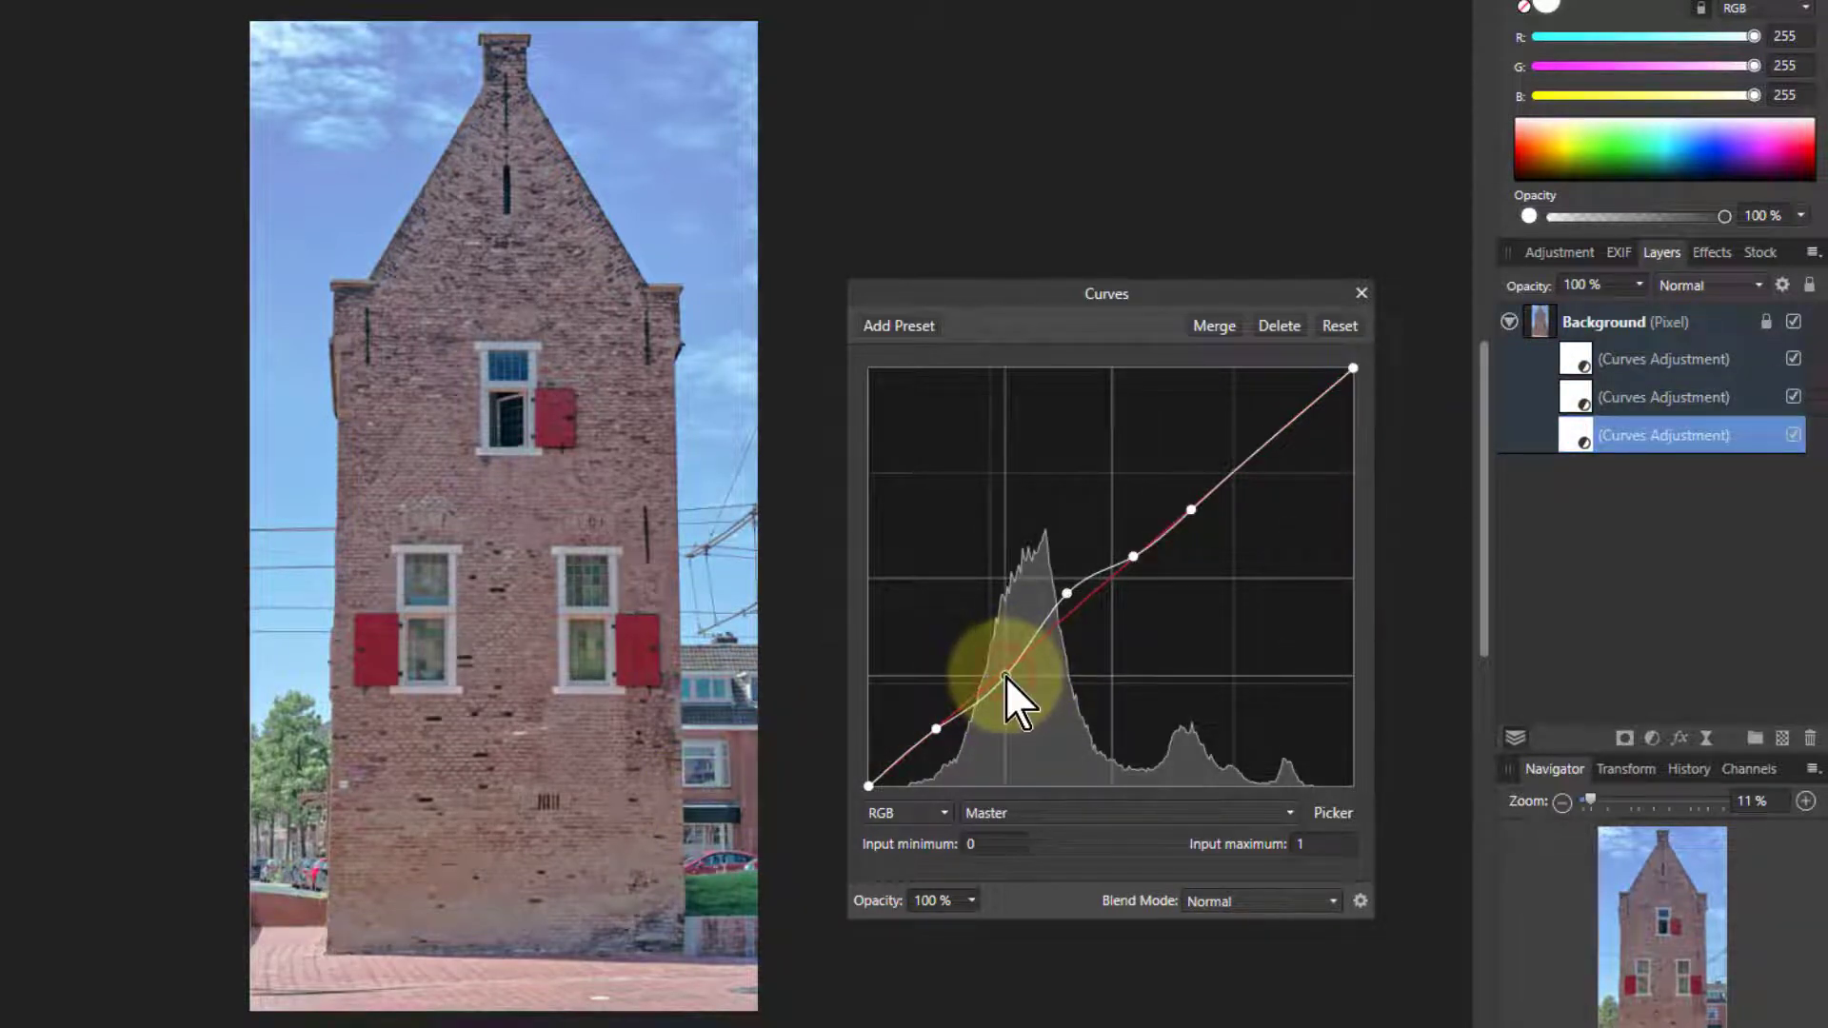
Adjust the first Curves layer's lower midtone points to darken and smooth its contrast curve.
drag(1006, 686, 1014, 671)
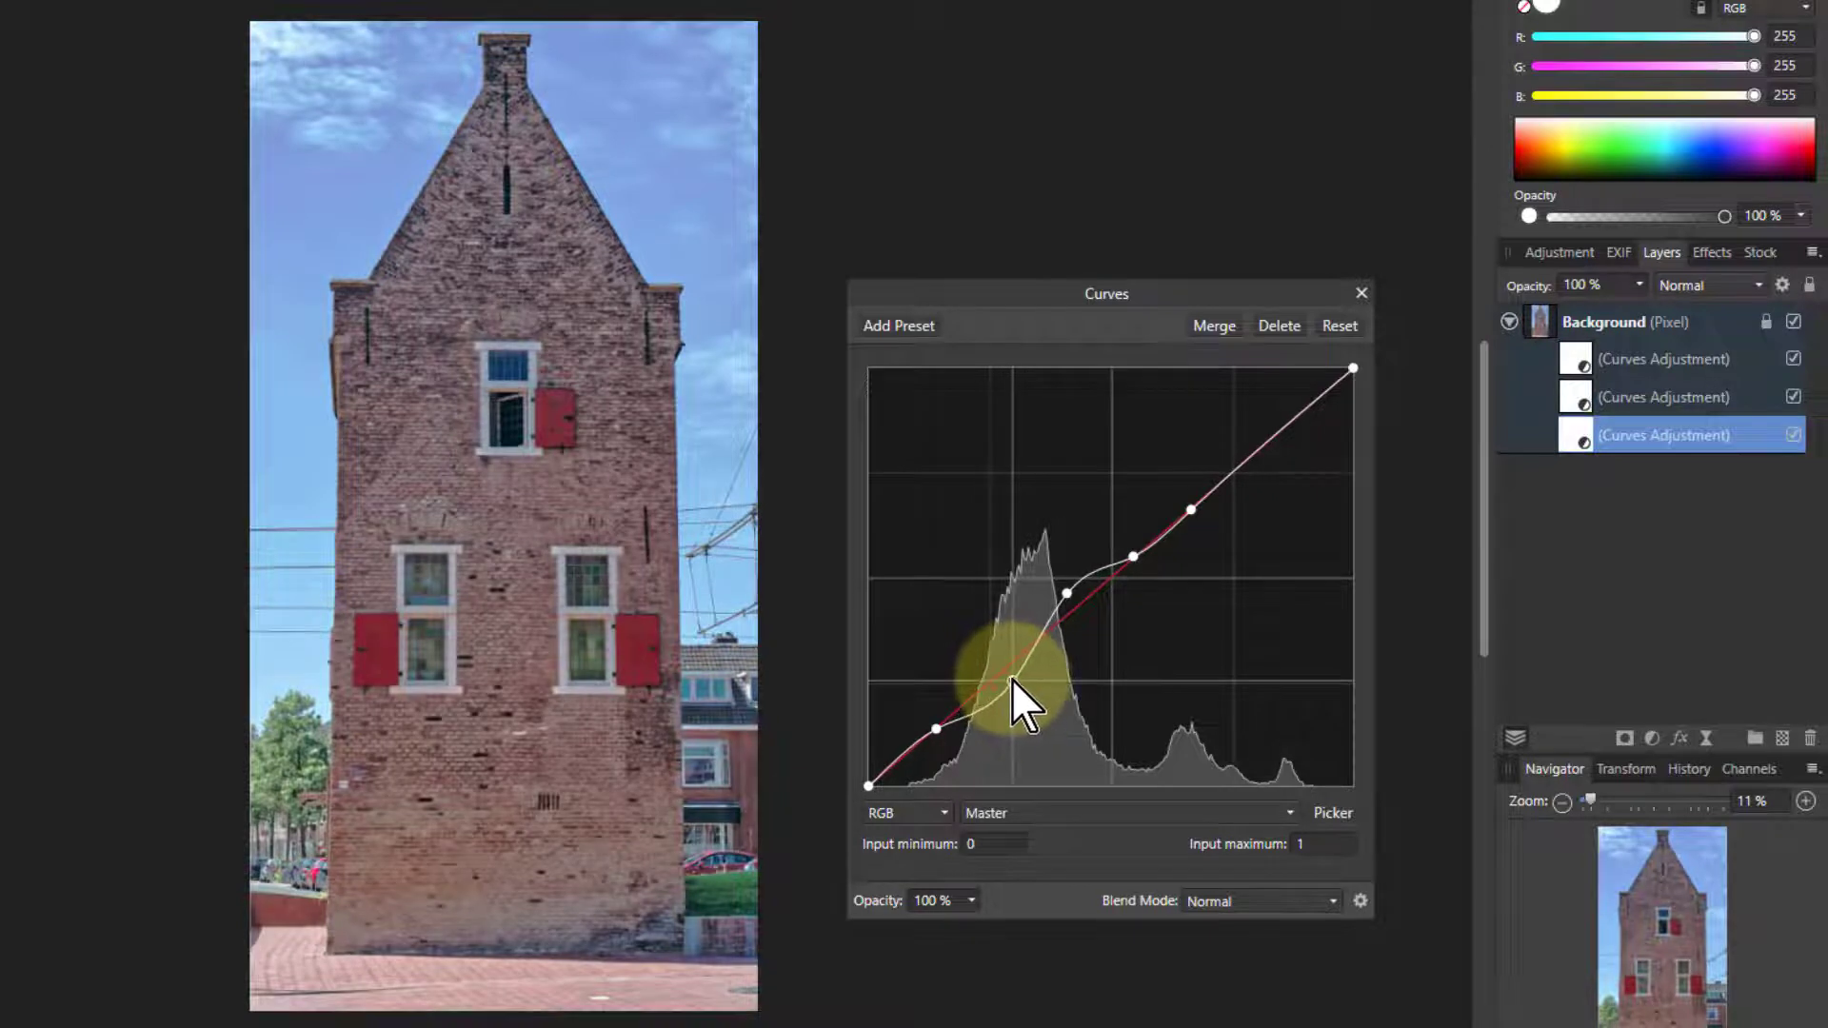
drag(1014, 700, 1073, 612)
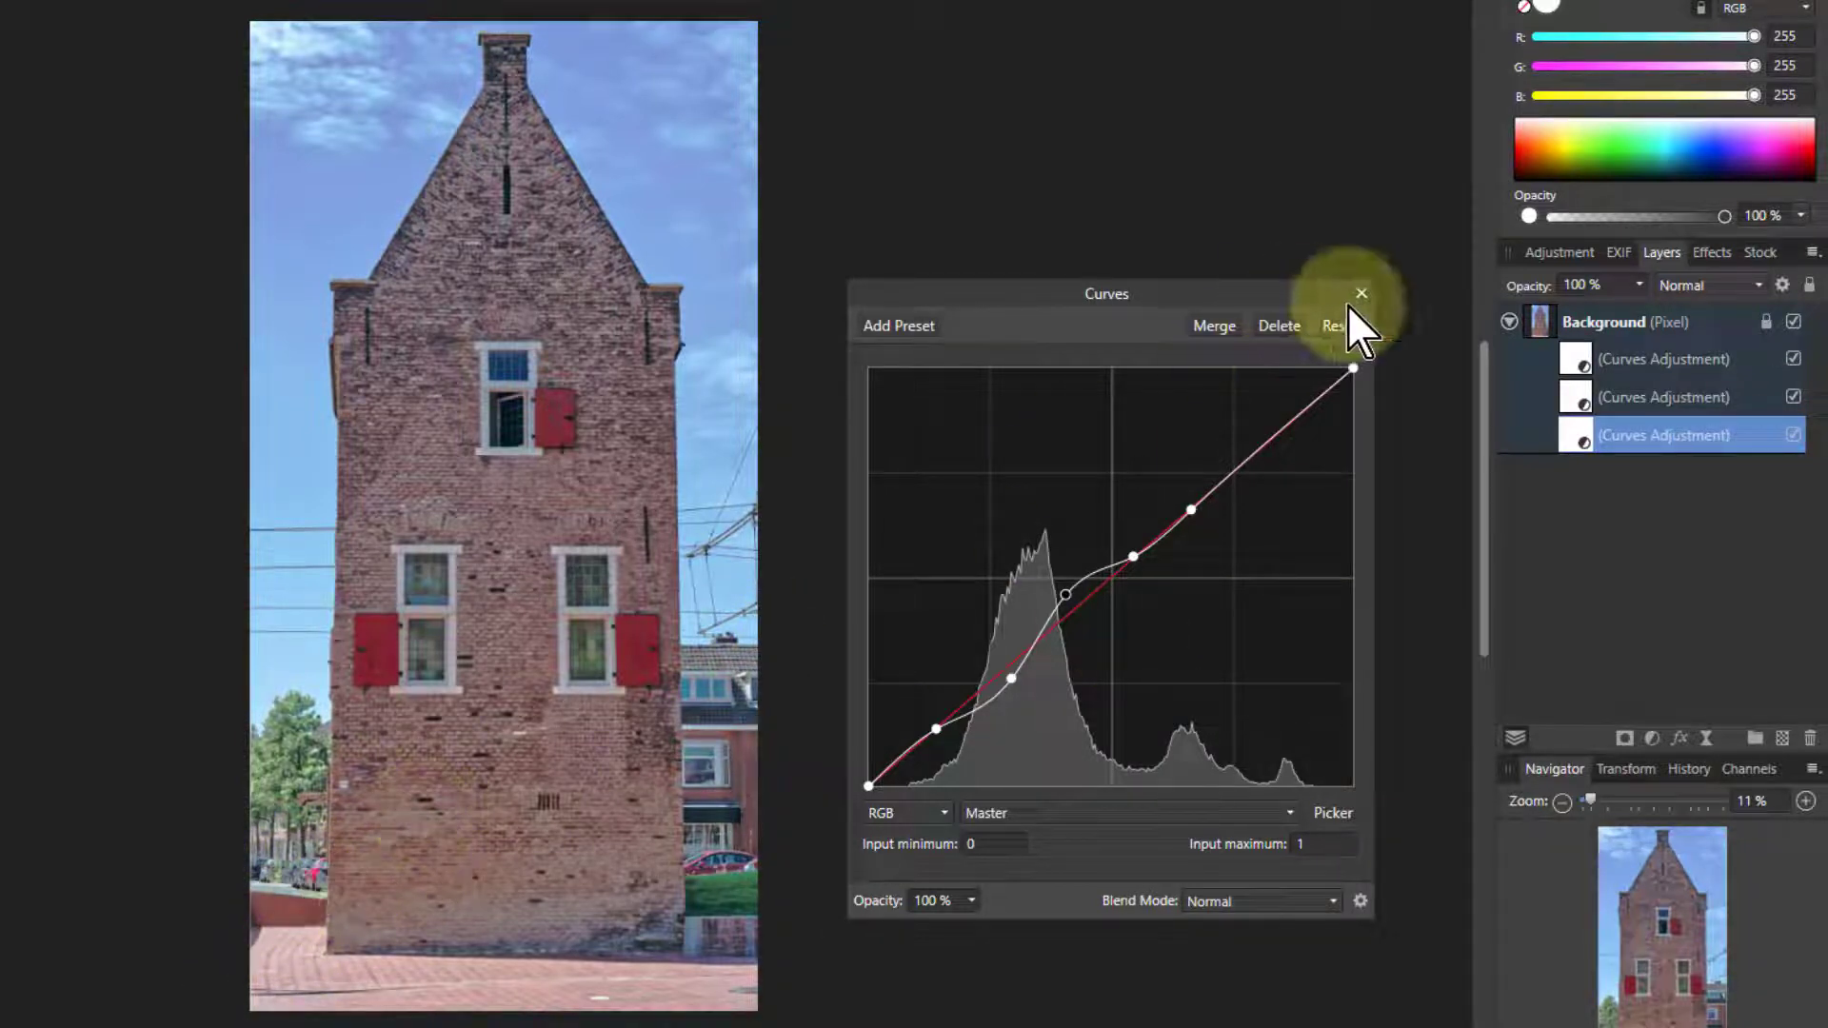
Close the curves settings and paint a mask near the lower right of the red-tint adjustment.
click(1338, 325)
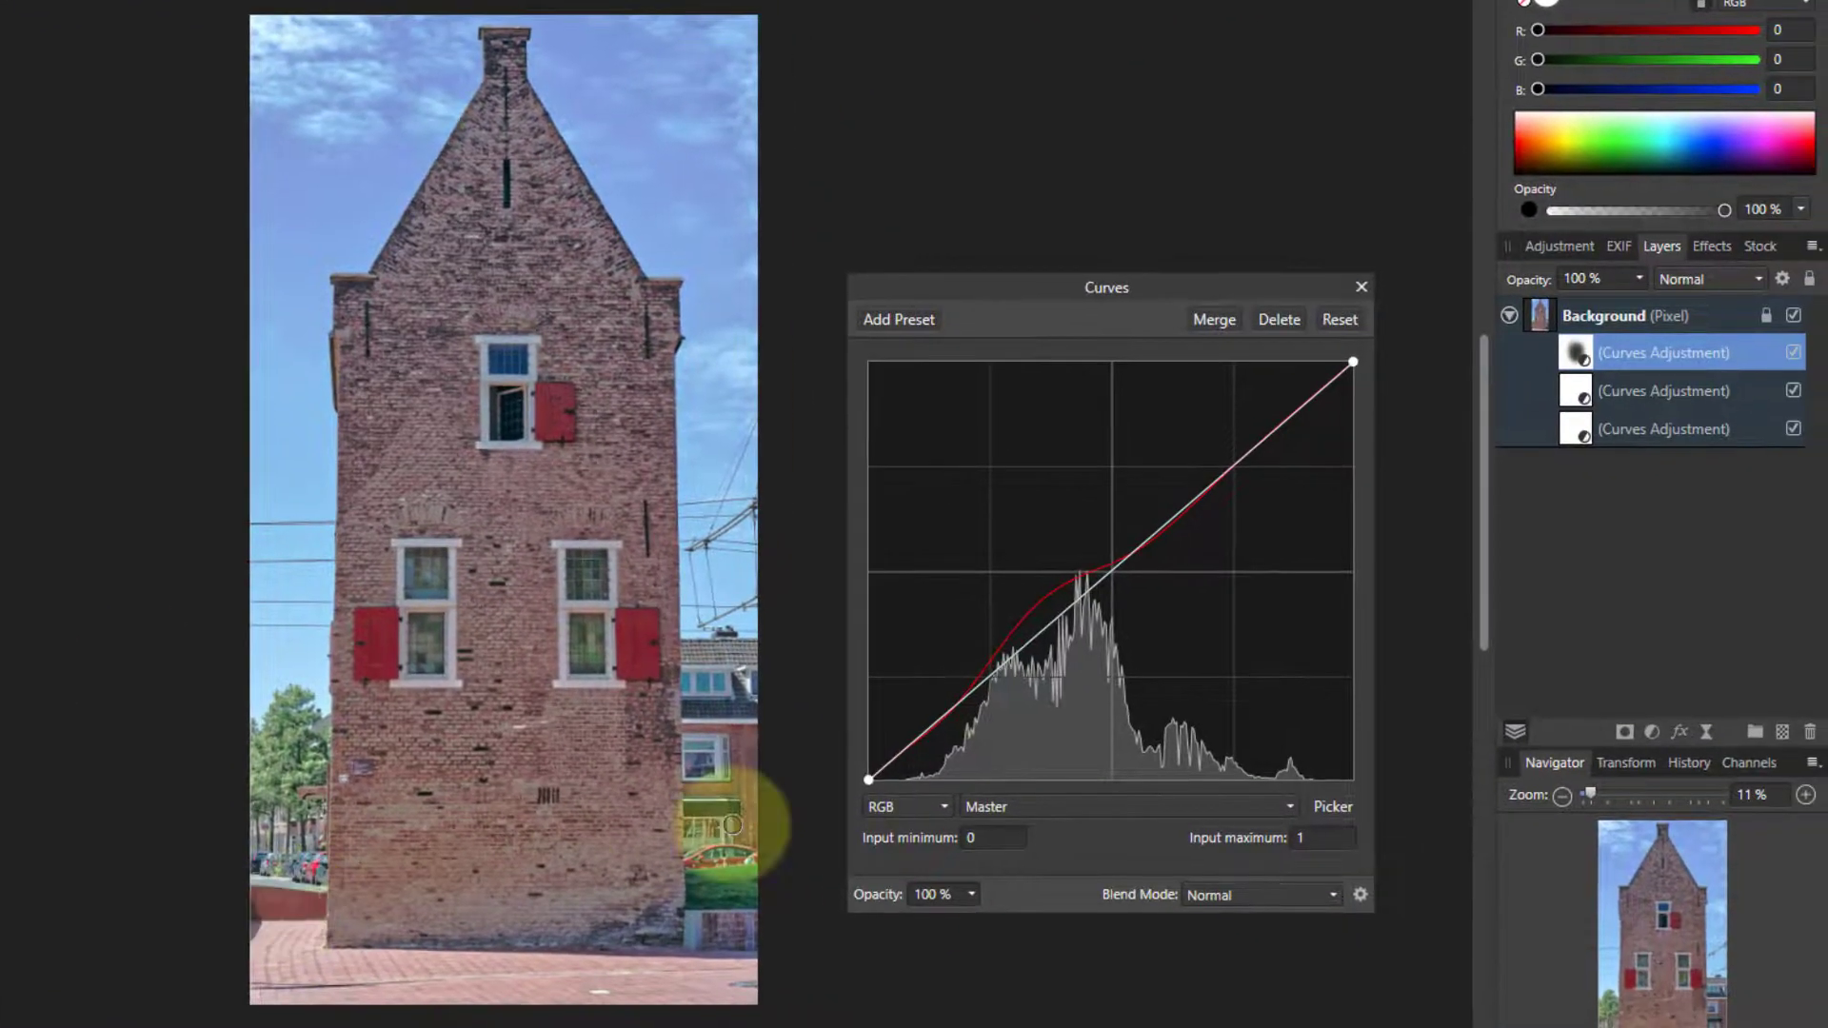
click(1360, 286)
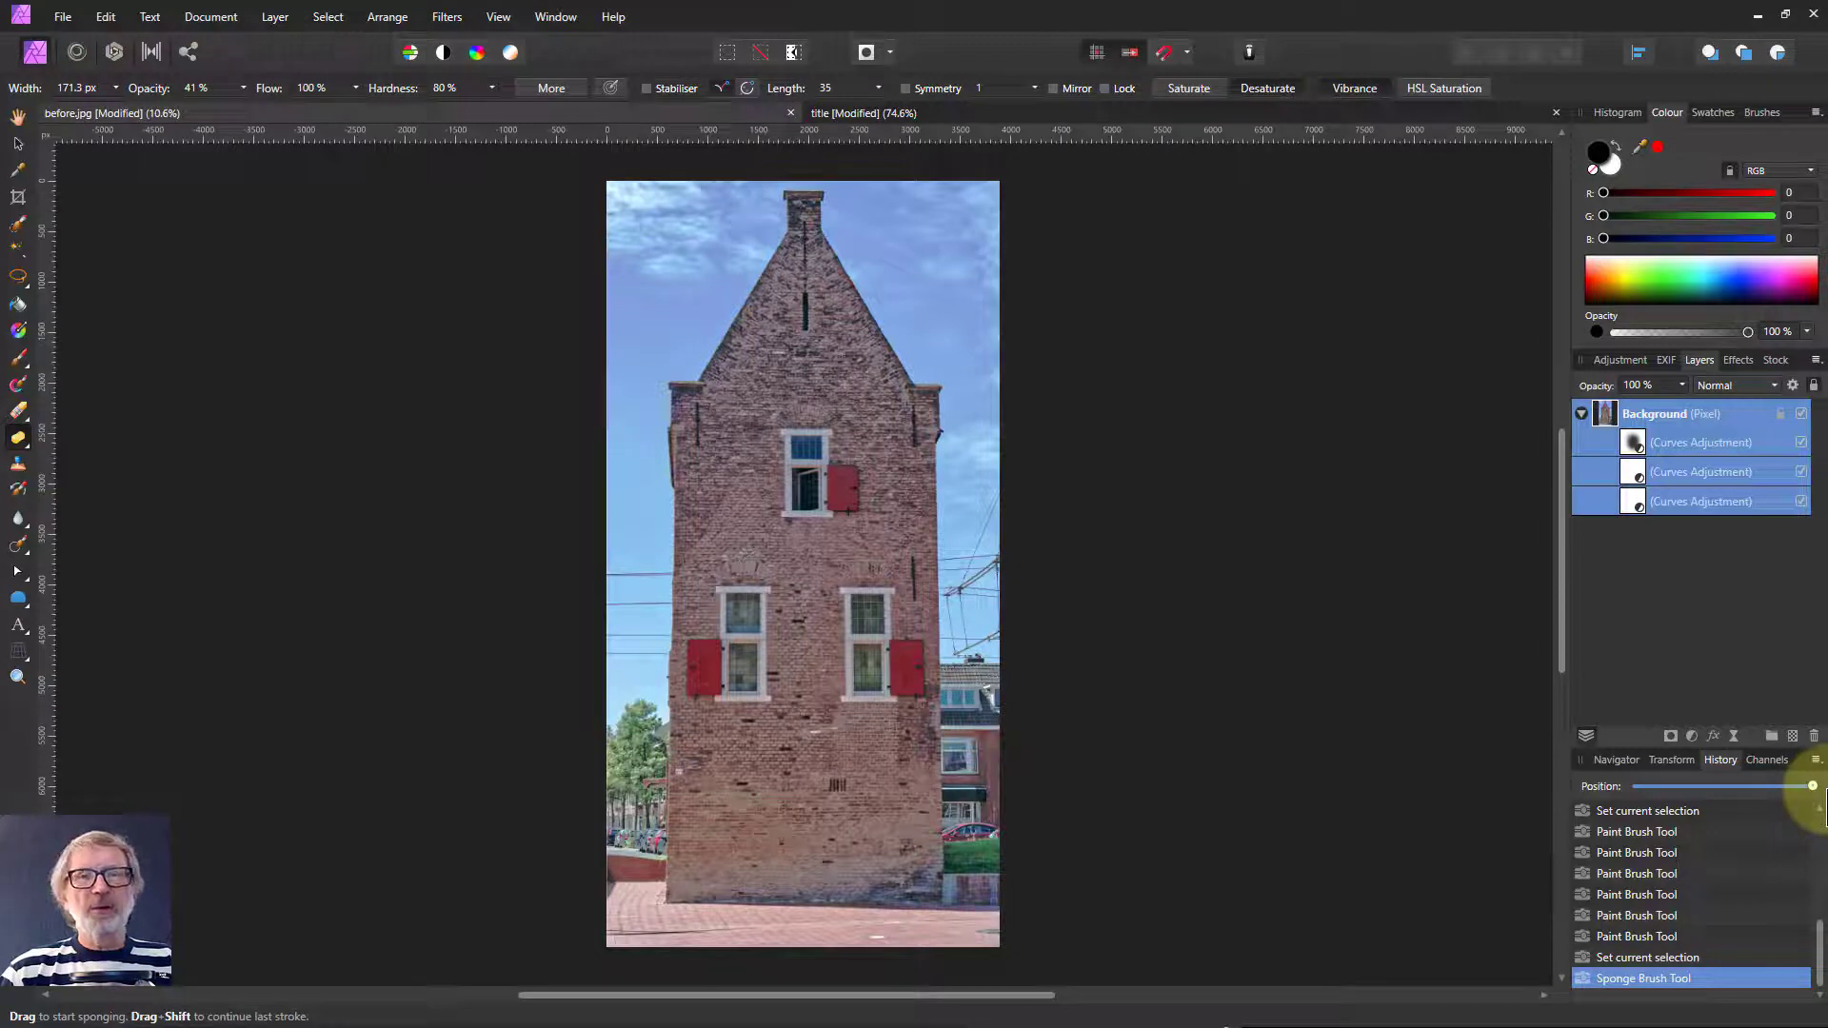
Rewind the History Position slider fully left to view the original unedited tower photo.
drag(1811, 786, 1634, 786)
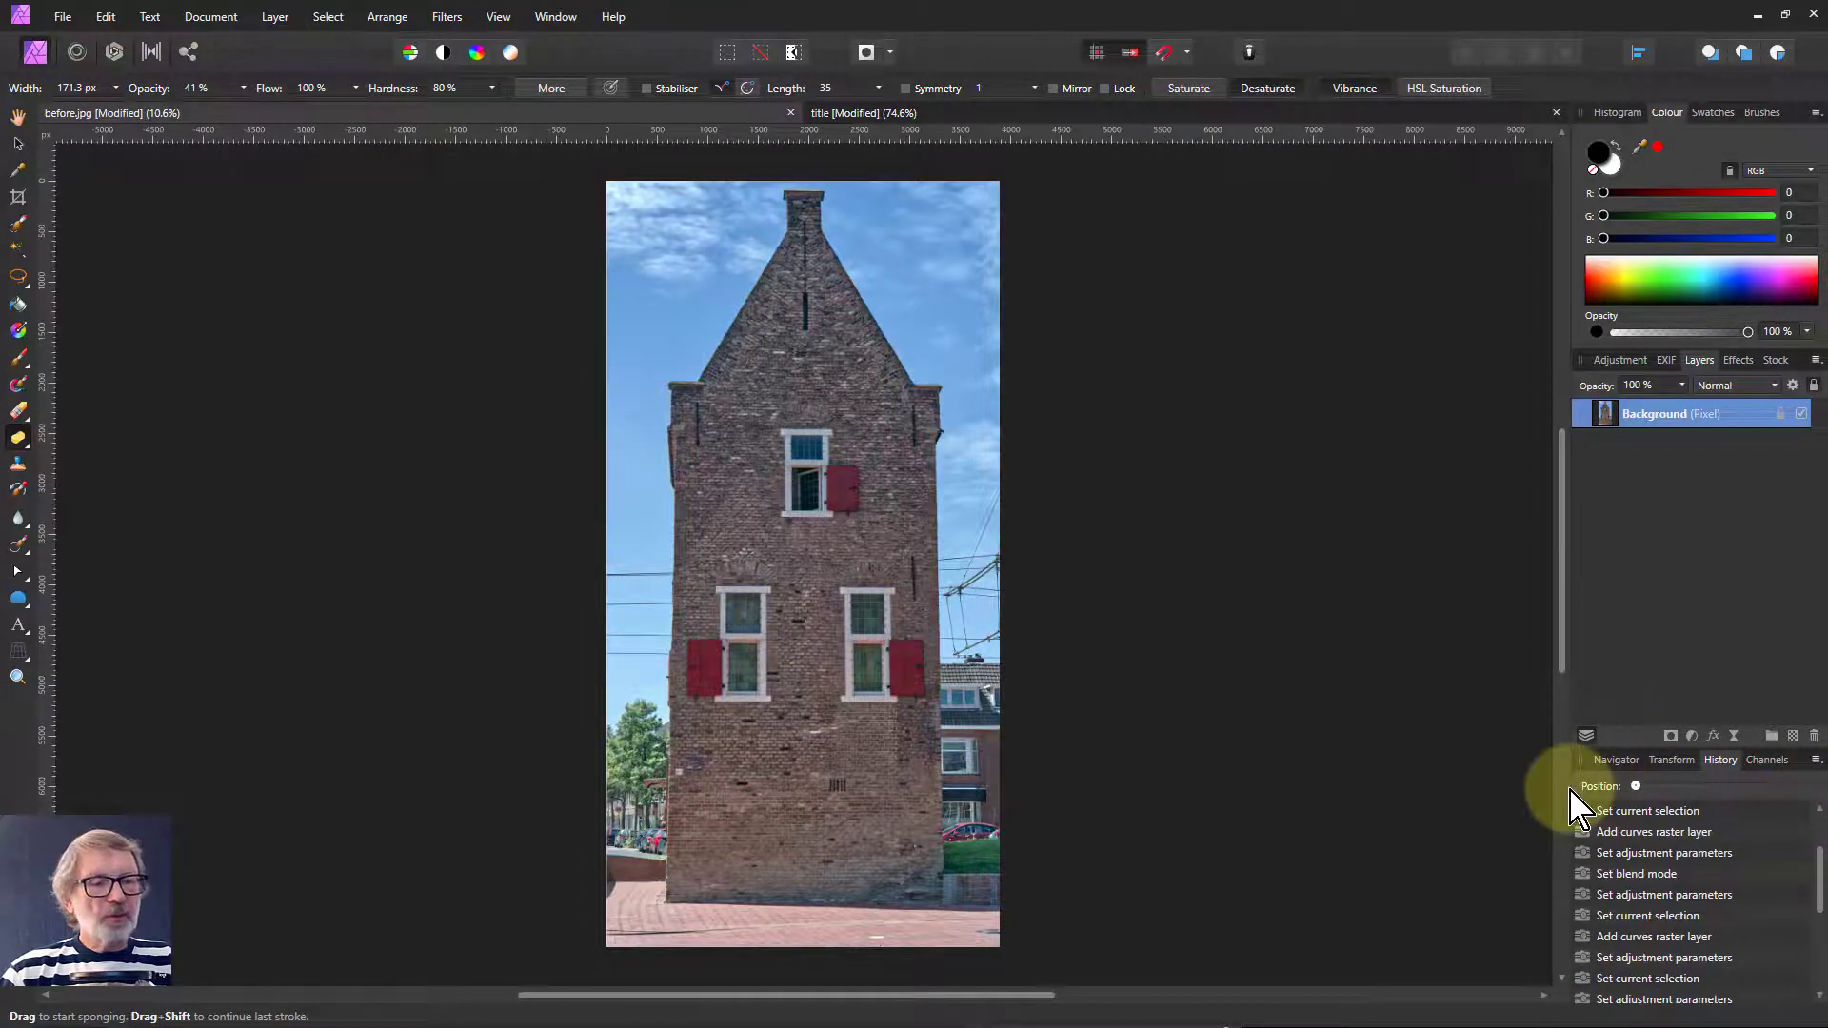